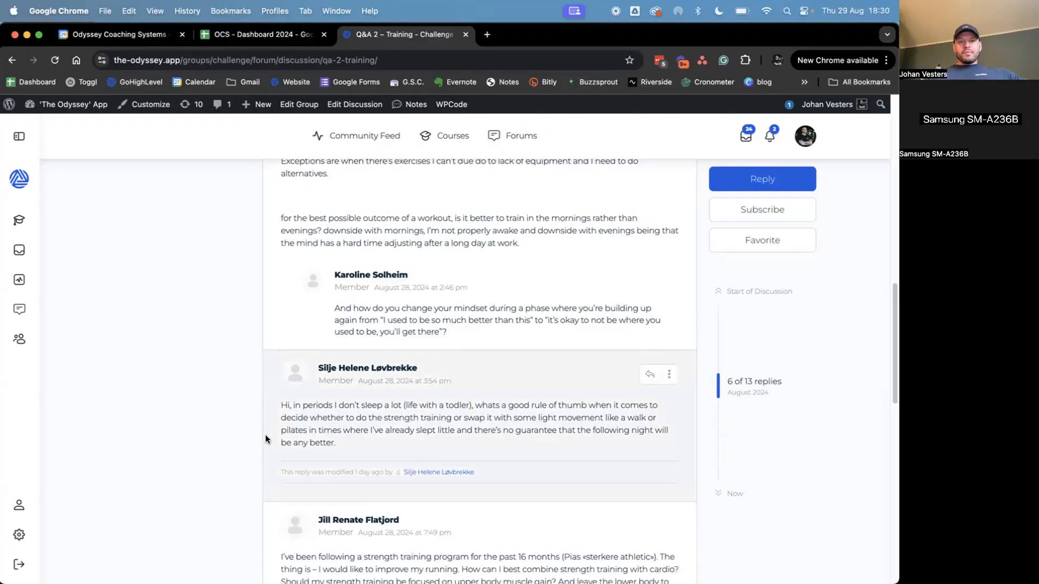
scroll("down", 3)
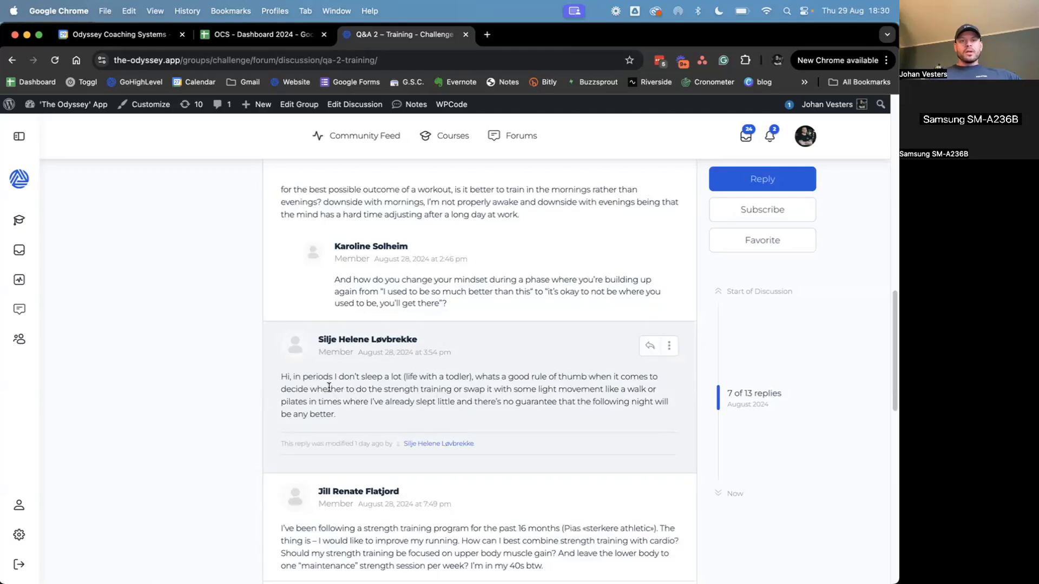
mouse_move(316, 410)
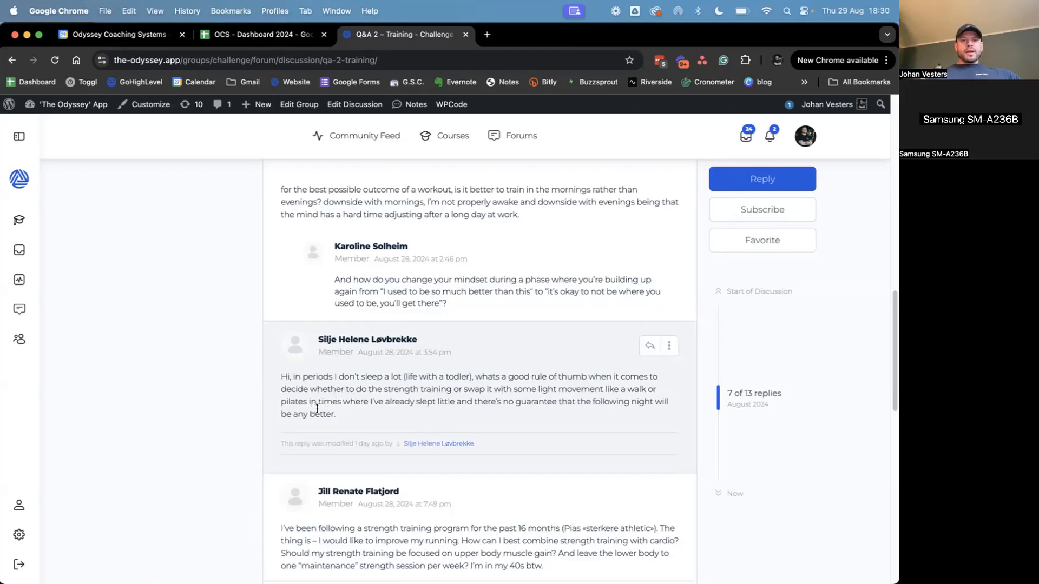
mouse_move(329, 412)
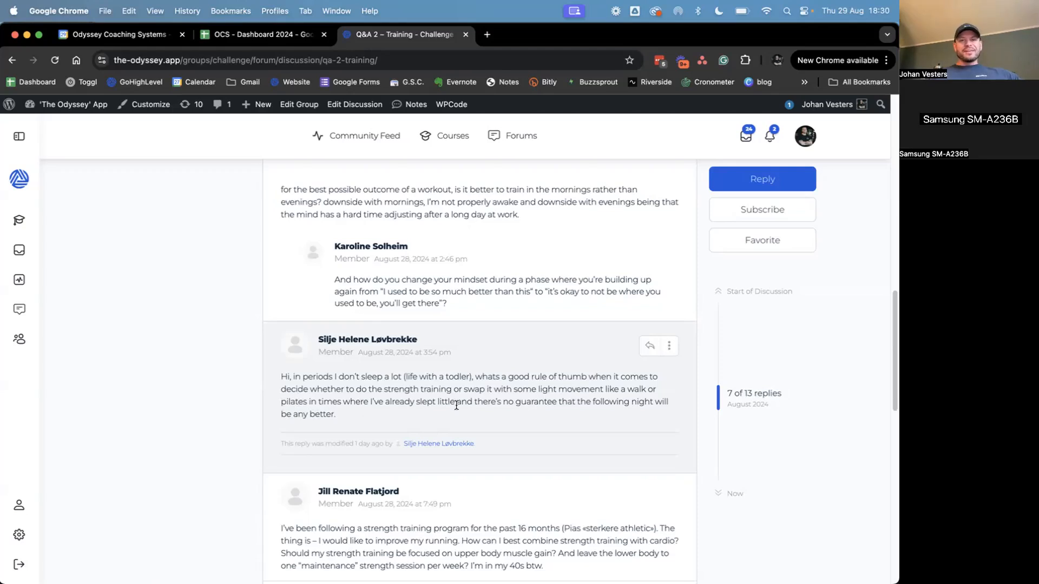
mouse_move(446, 418)
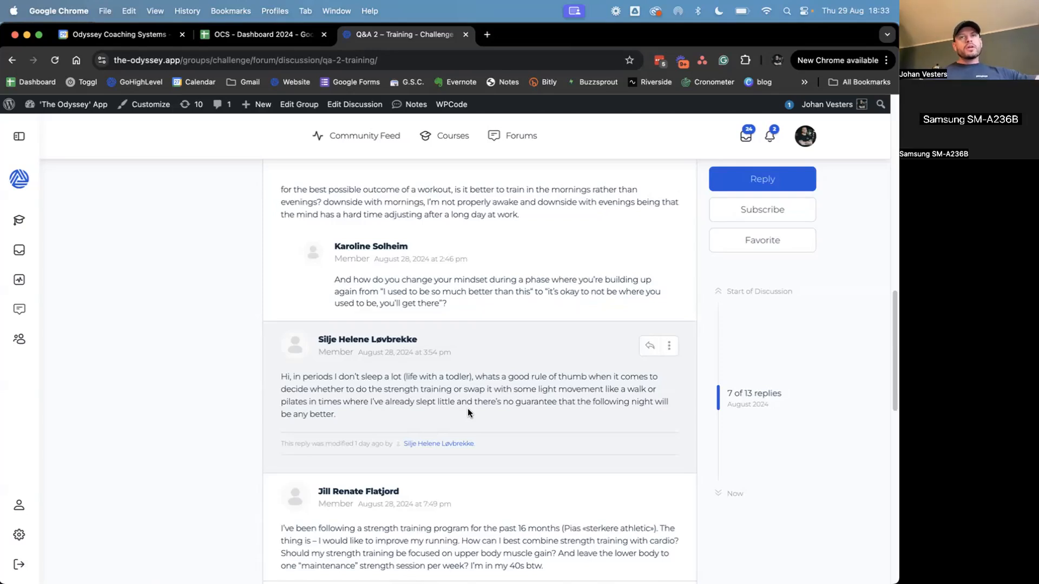
mouse_move(213, 451)
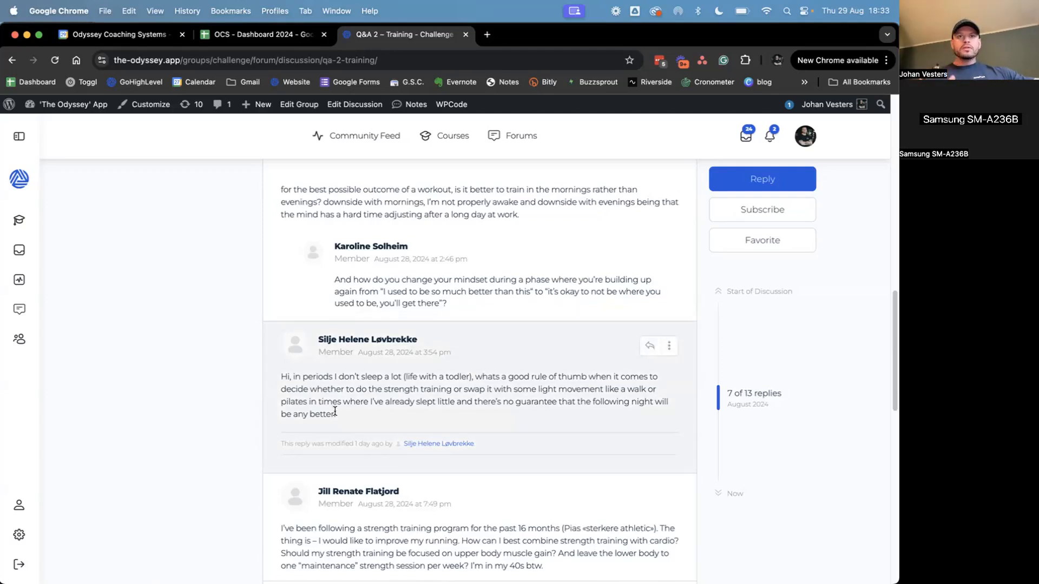
mouse_move(390, 423)
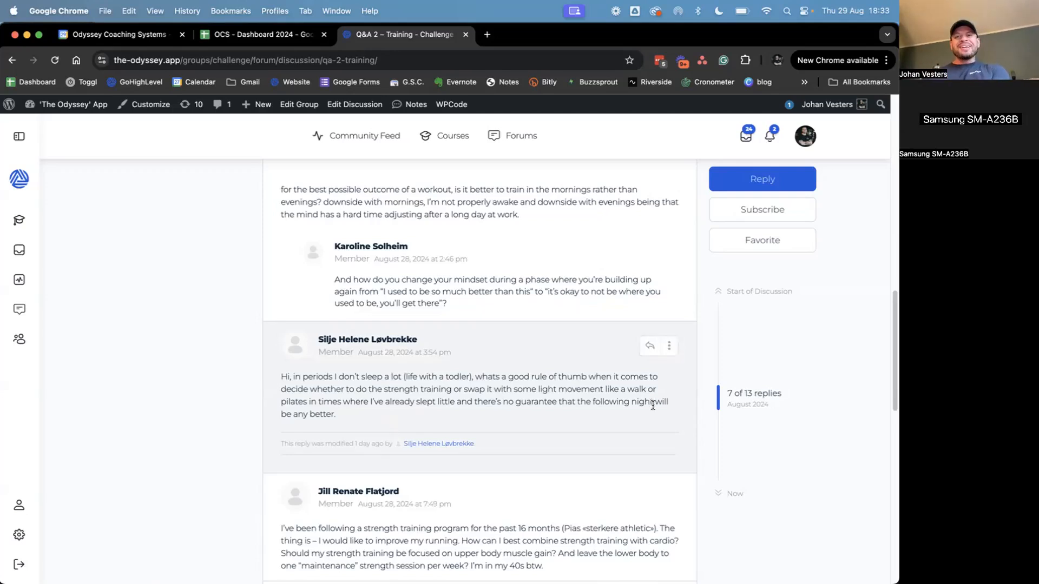
scroll("down", 3)
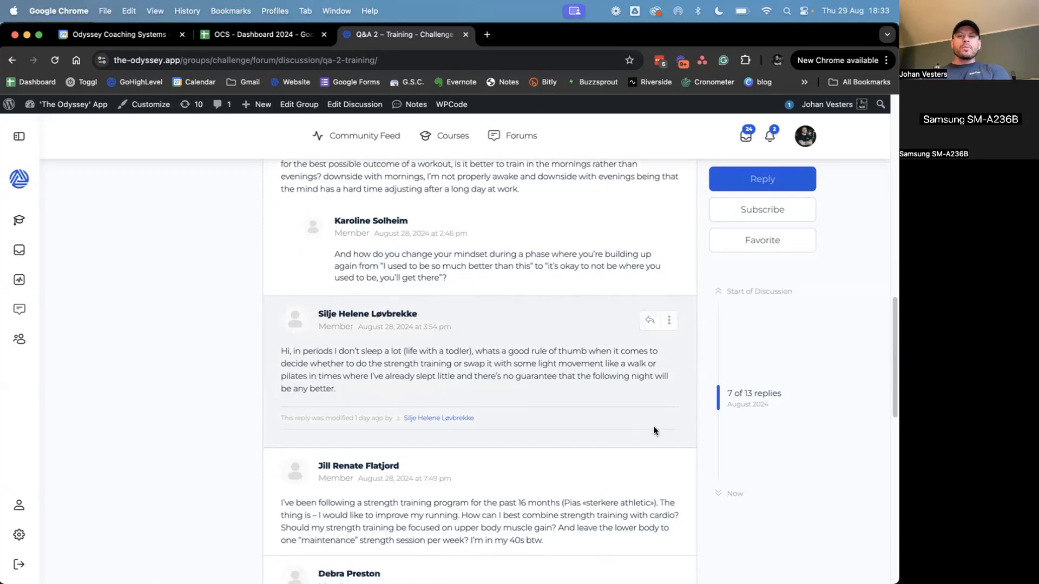
scroll("down", 3)
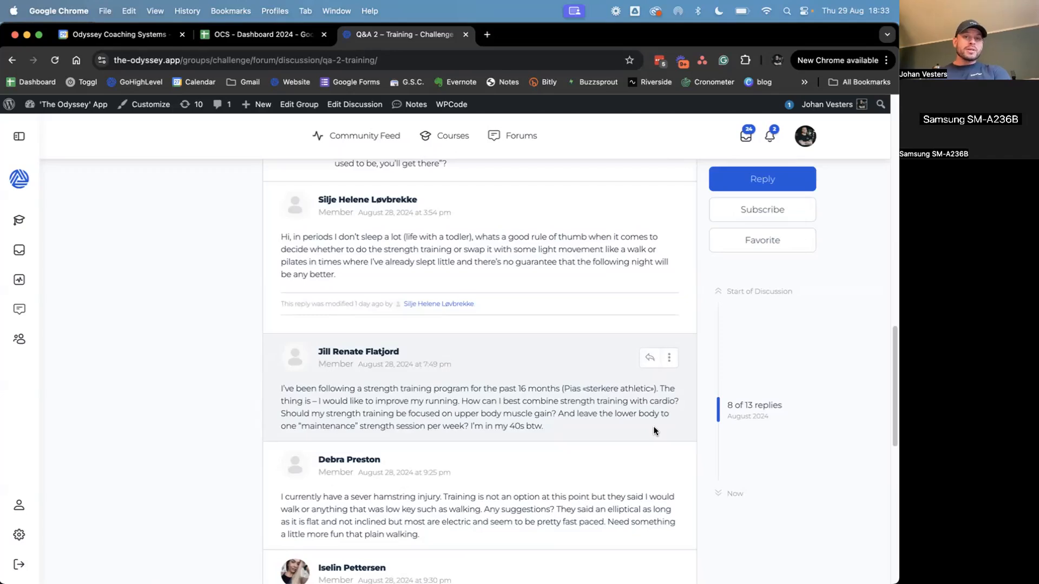
scroll("down", 3)
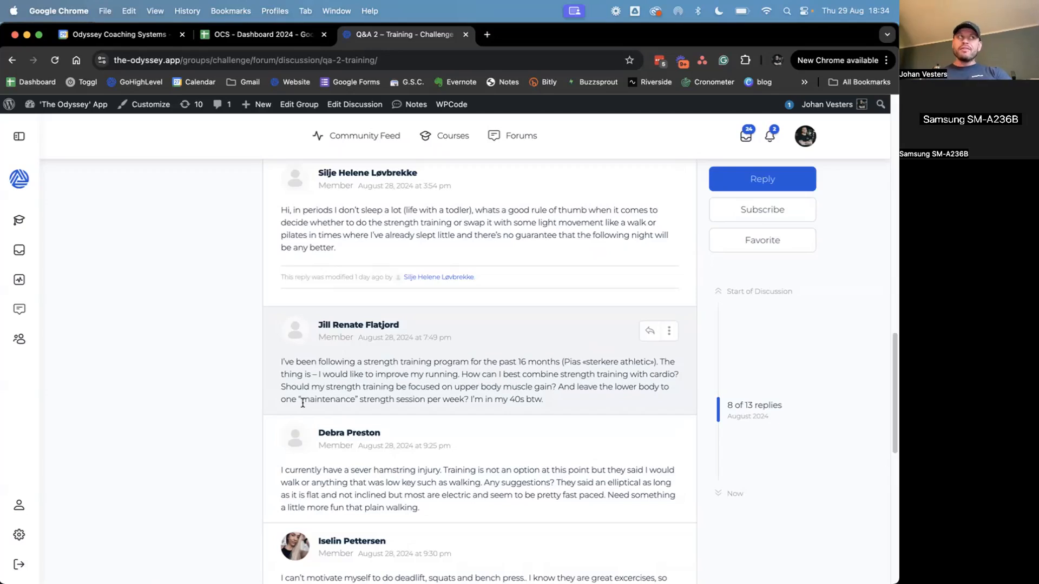
scroll("down", 3)
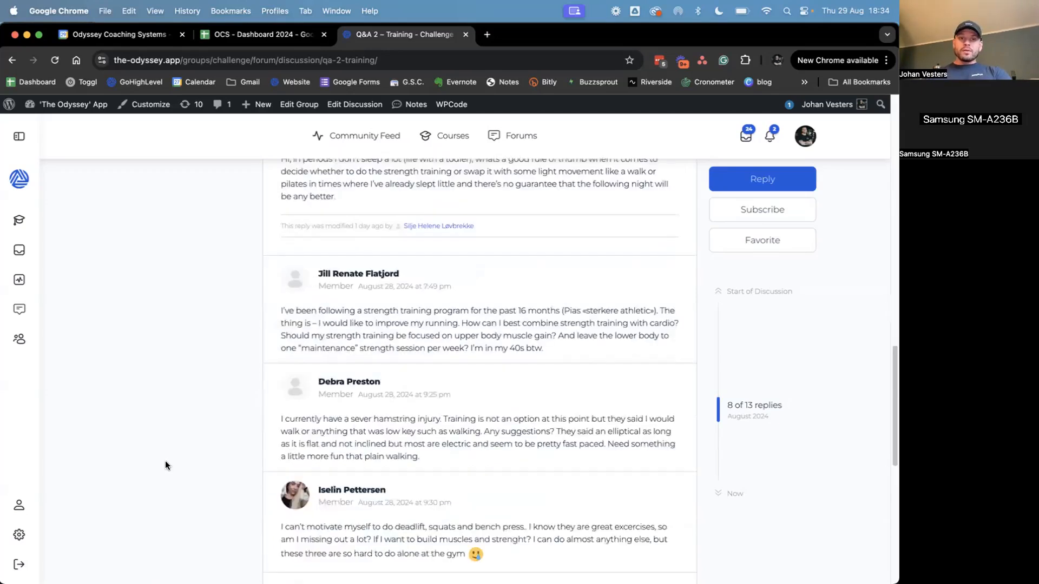
scroll("down", 3)
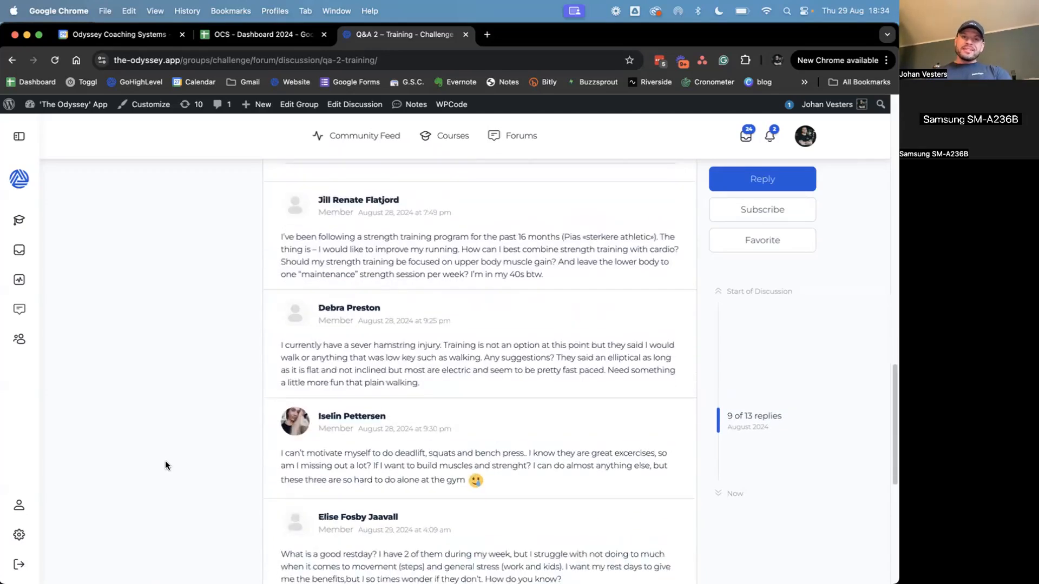
scroll("down", 3)
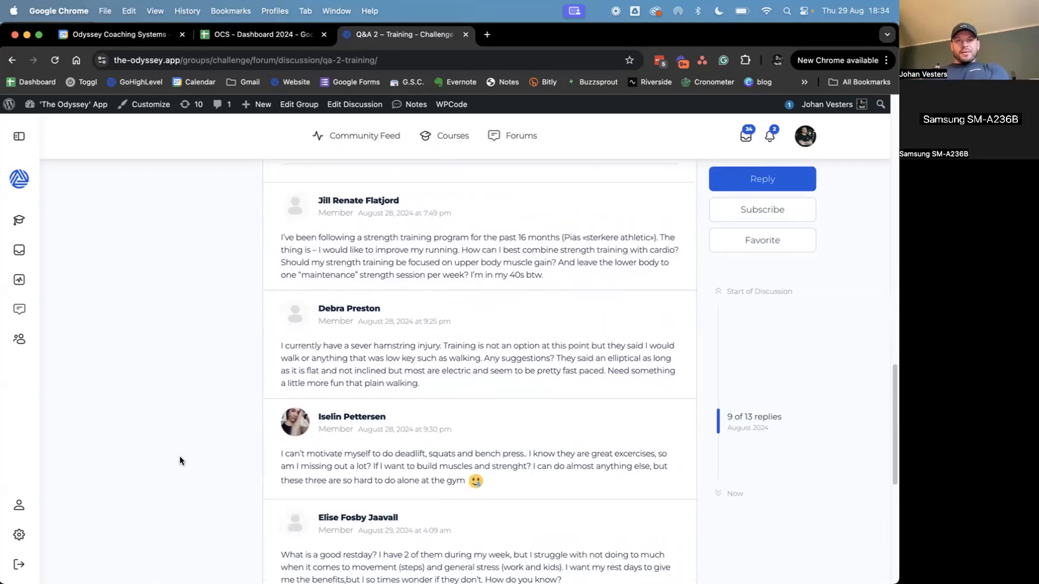
mouse_move(496, 201)
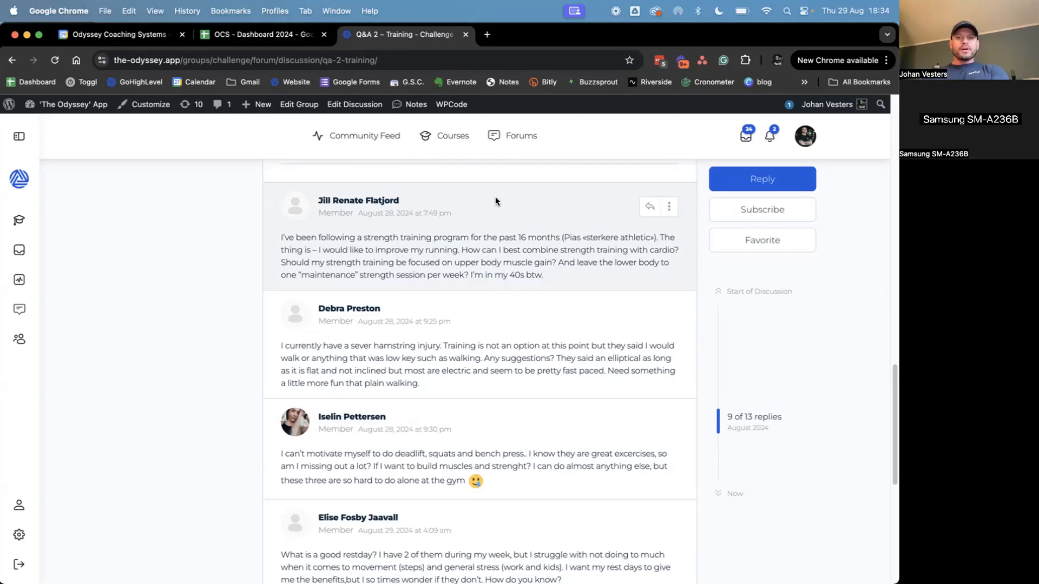
scroll("down", 3)
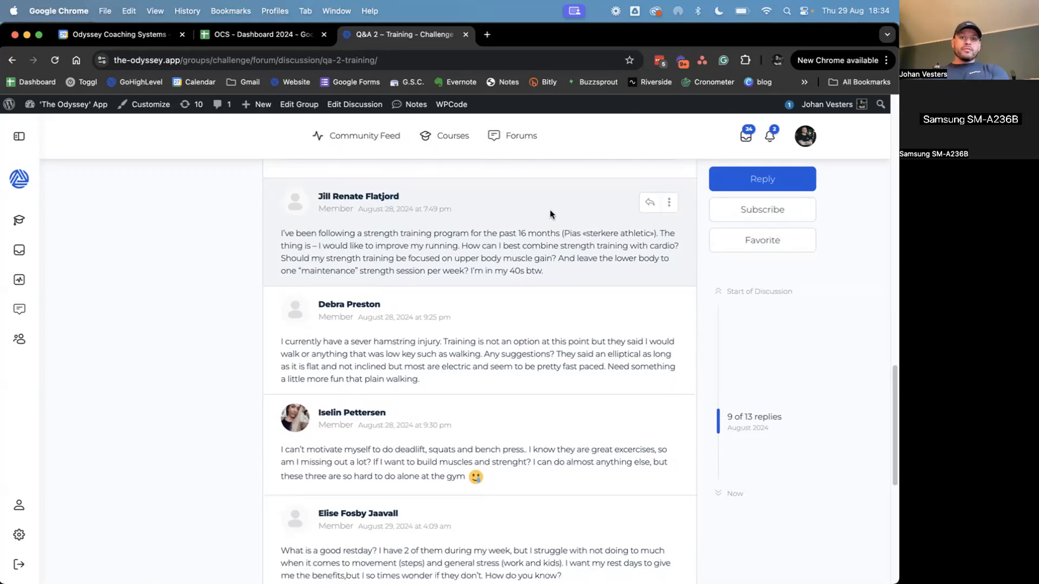
scroll("down", 3)
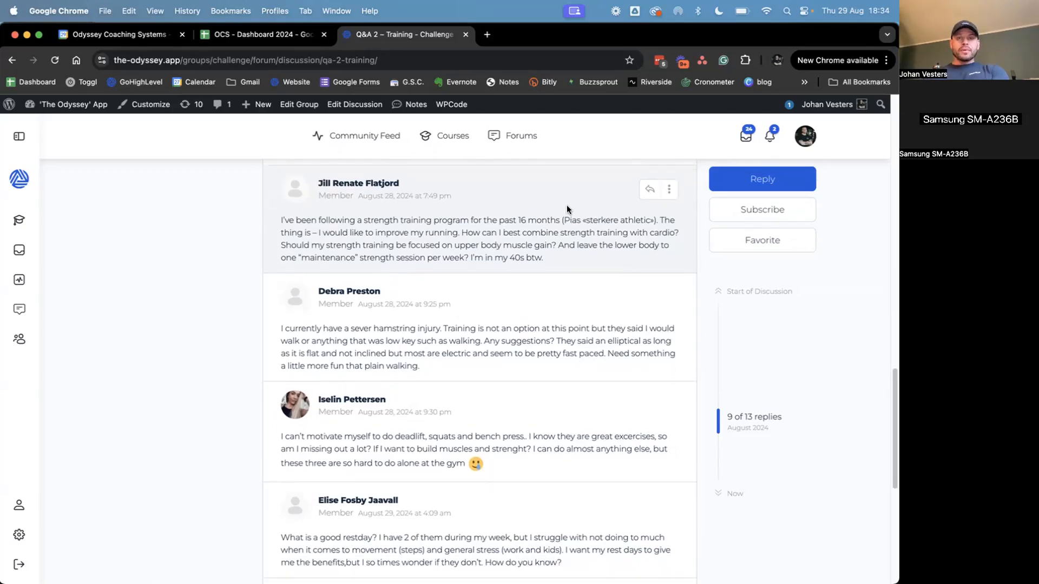
mouse_move(575, 193)
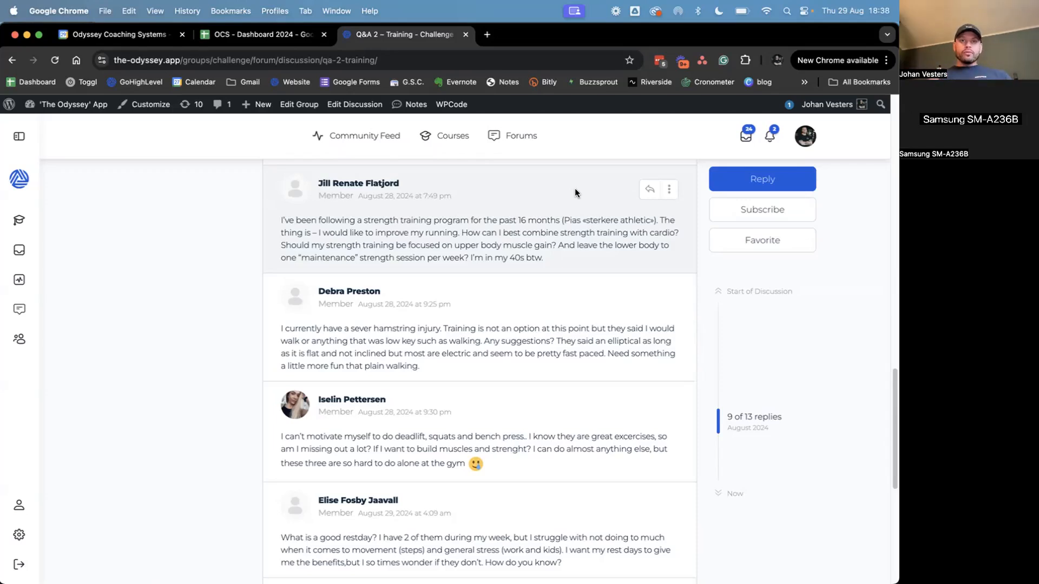
scroll("down", 3)
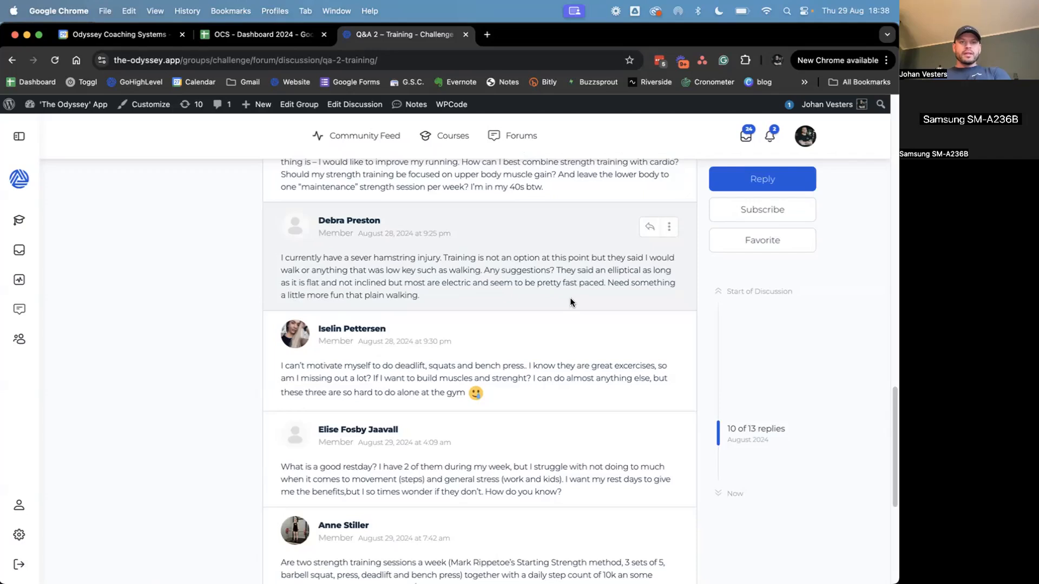
mouse_move(458, 298)
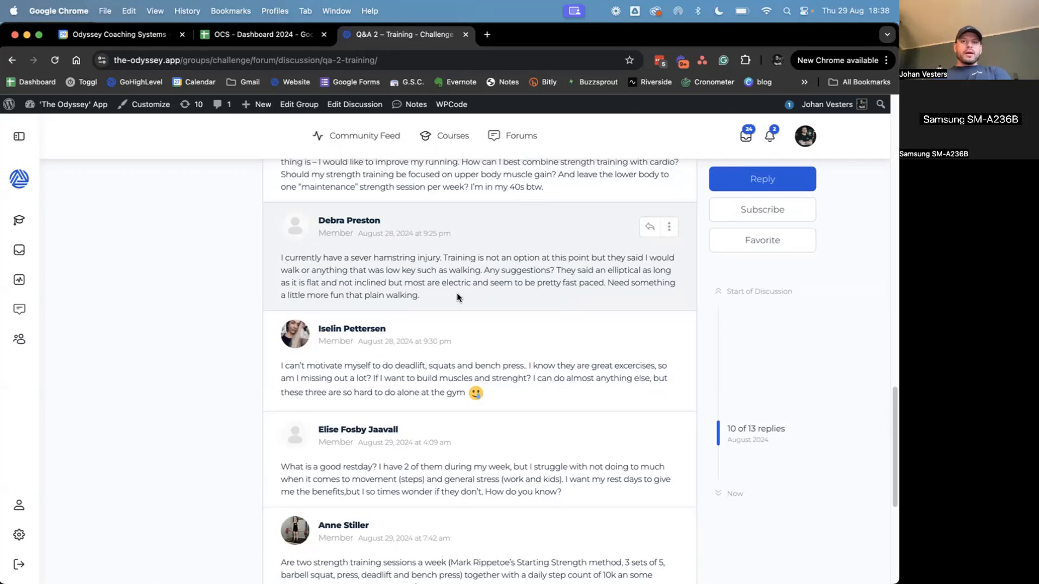
mouse_move(502, 301)
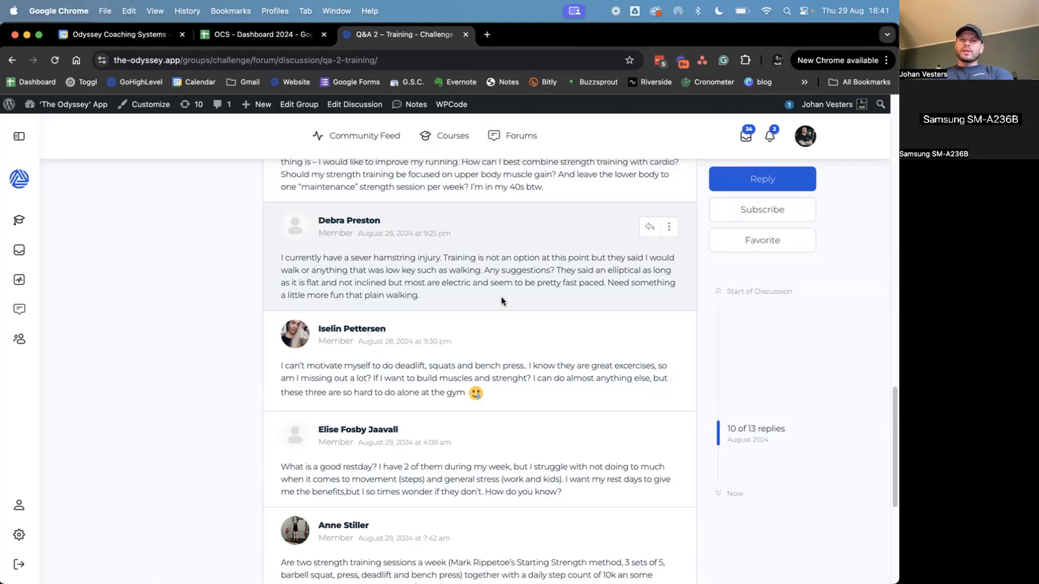
scroll("down", 3)
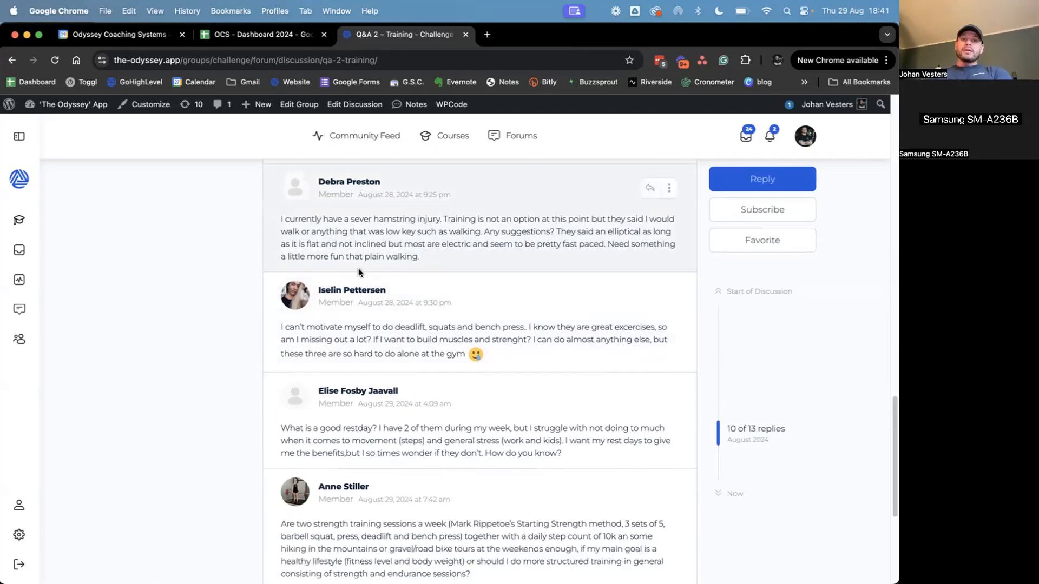
scroll("down", 3)
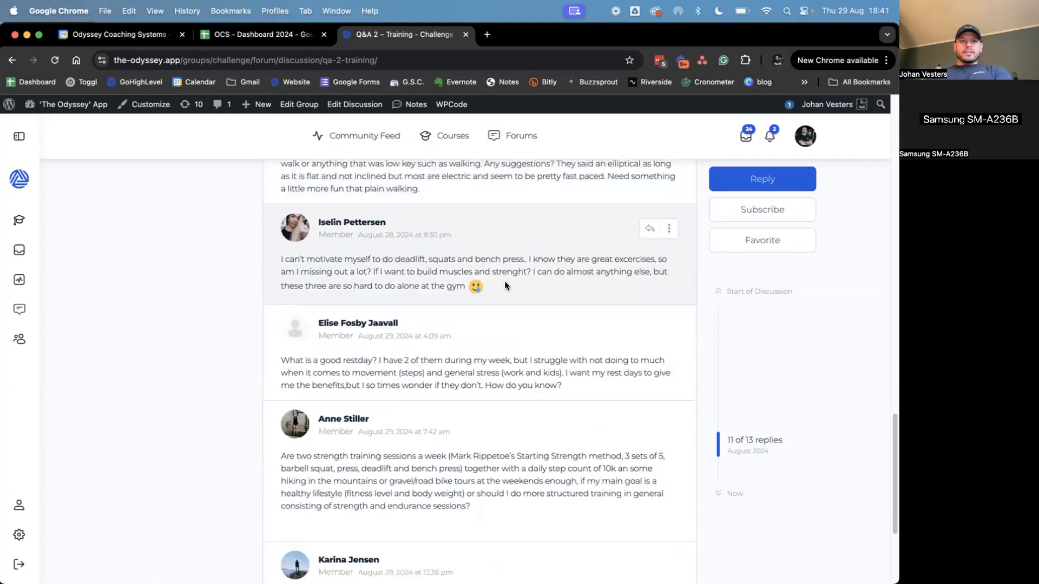
scroll("down", 3)
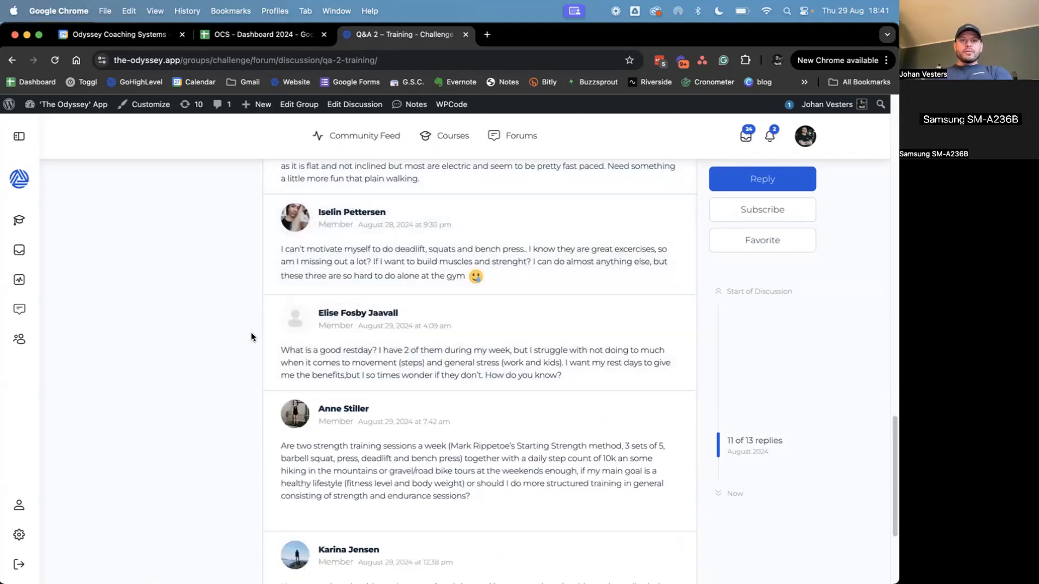
mouse_move(535, 284)
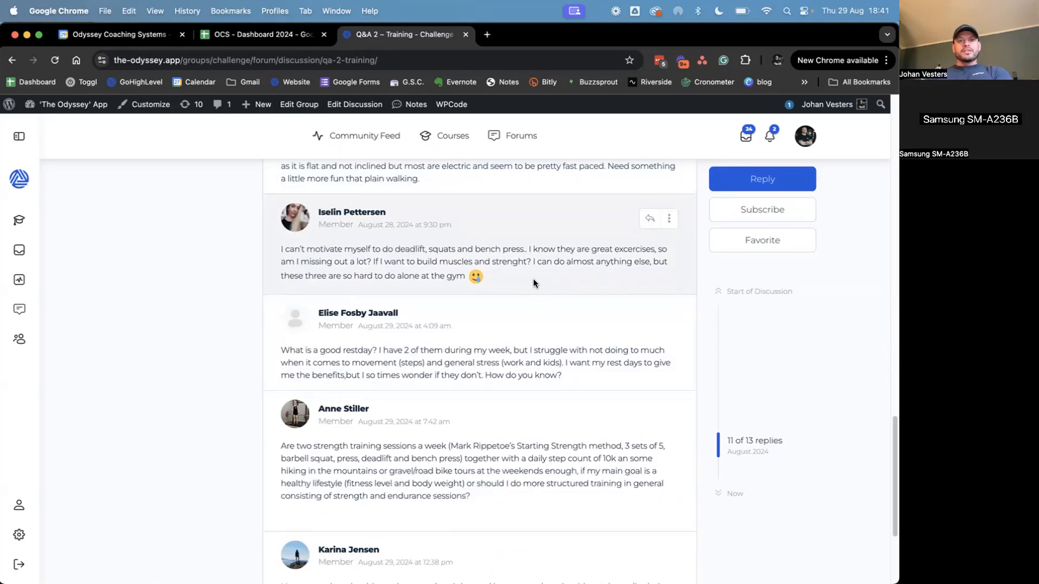
mouse_move(441, 279)
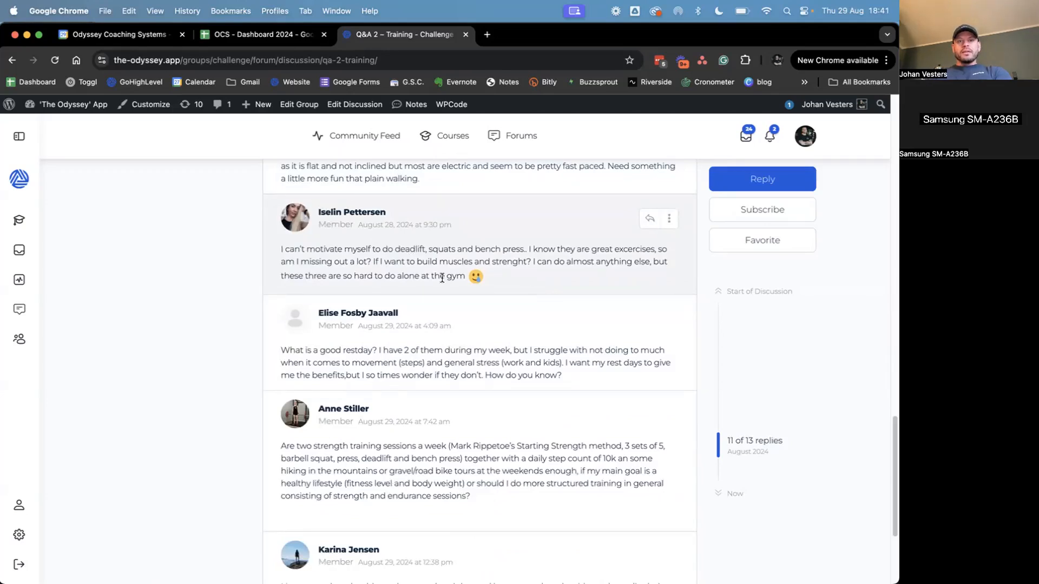
mouse_move(385, 258)
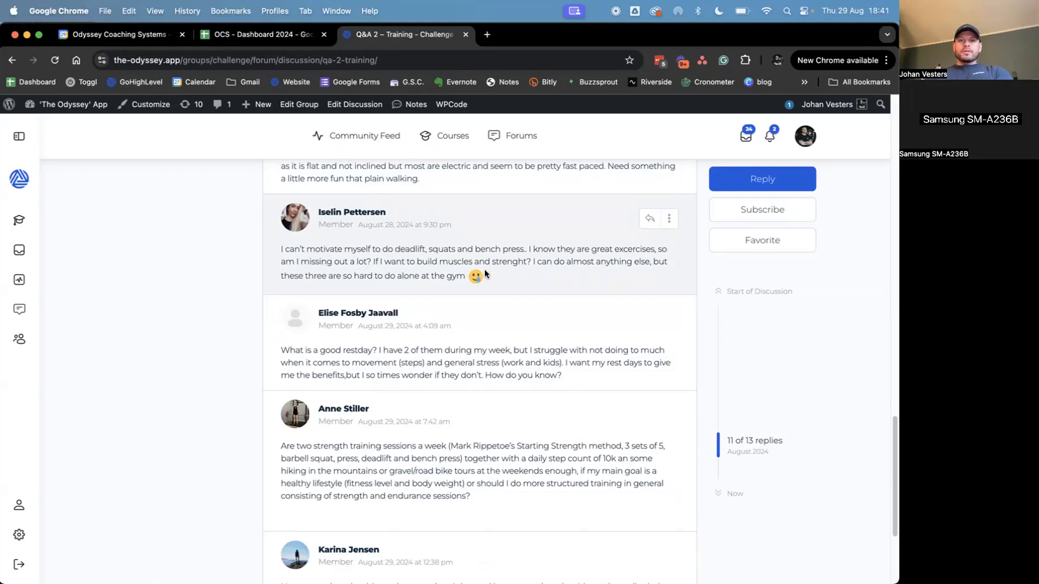
mouse_move(347, 290)
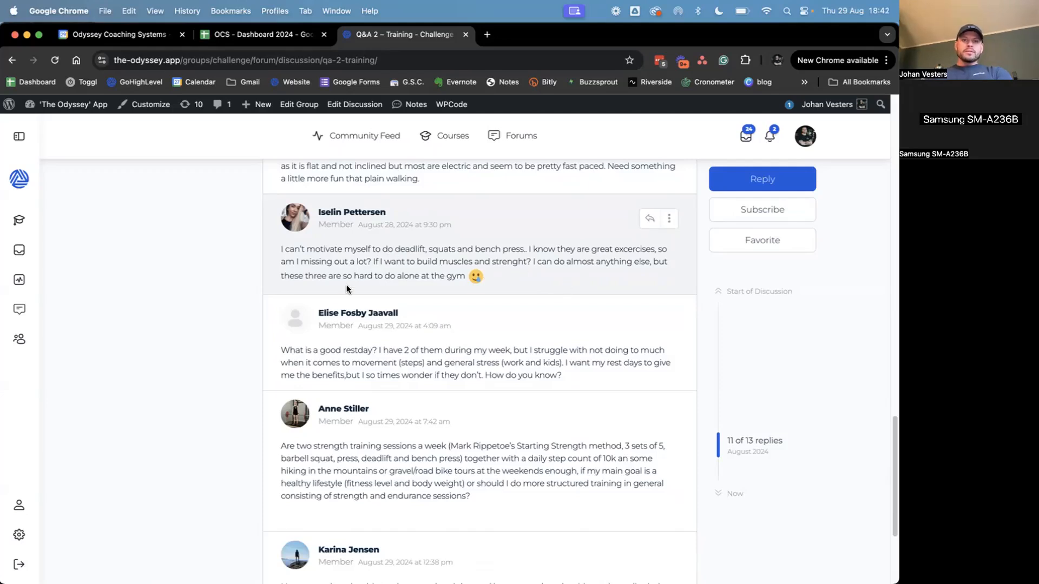
mouse_move(468, 282)
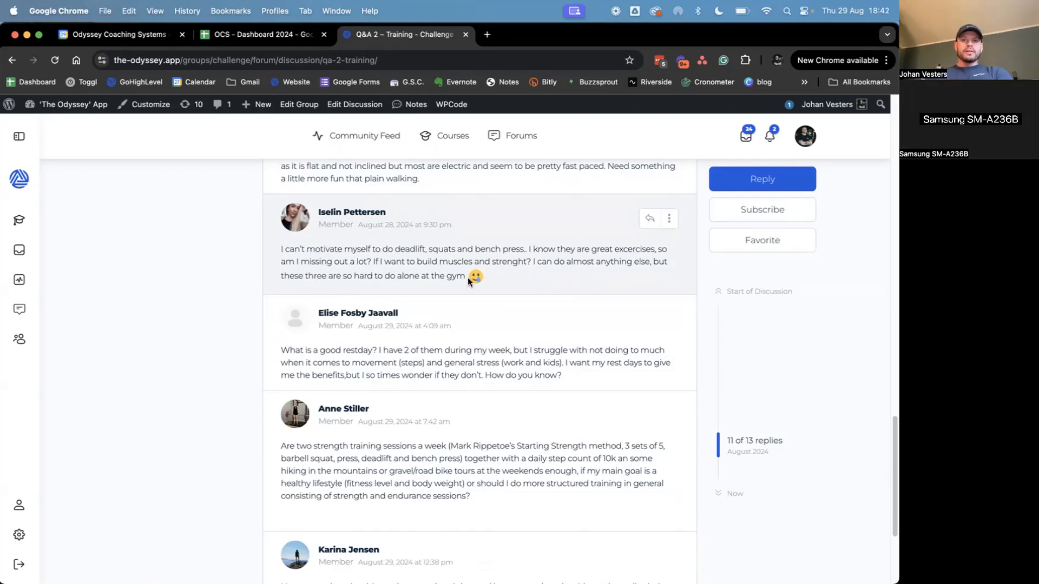
mouse_move(512, 281)
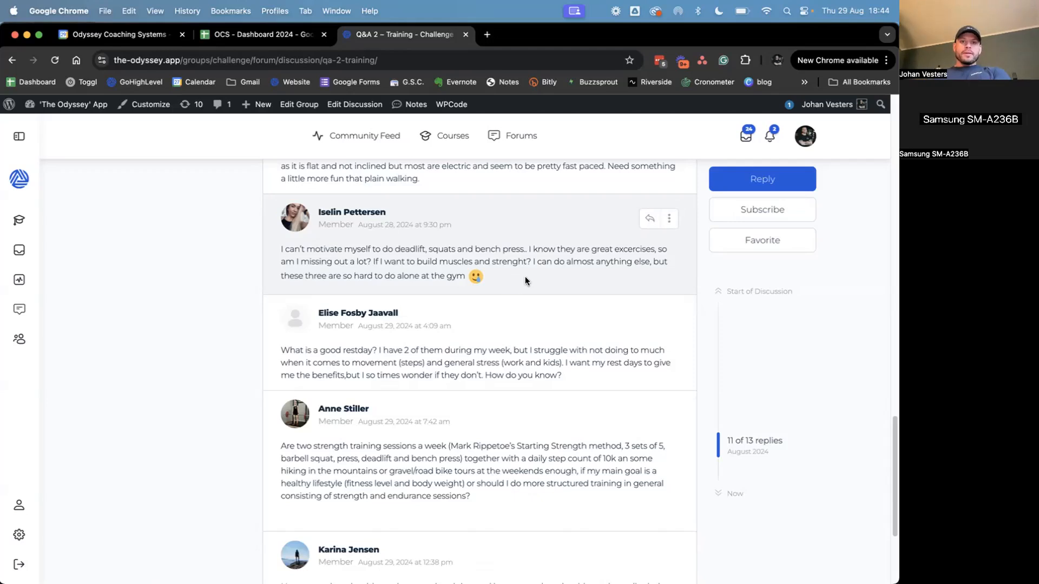
mouse_move(483, 278)
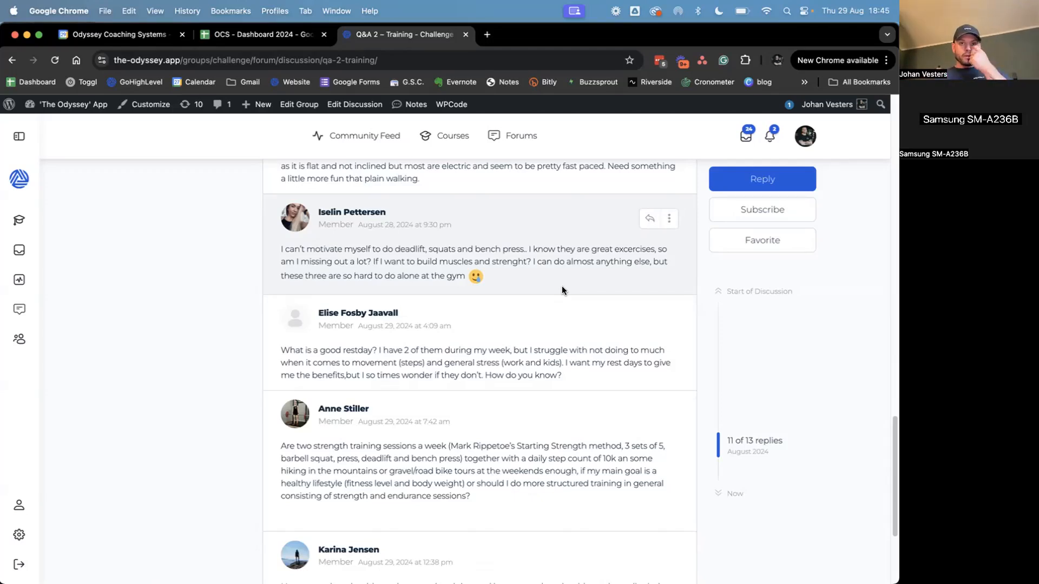
mouse_move(421, 262)
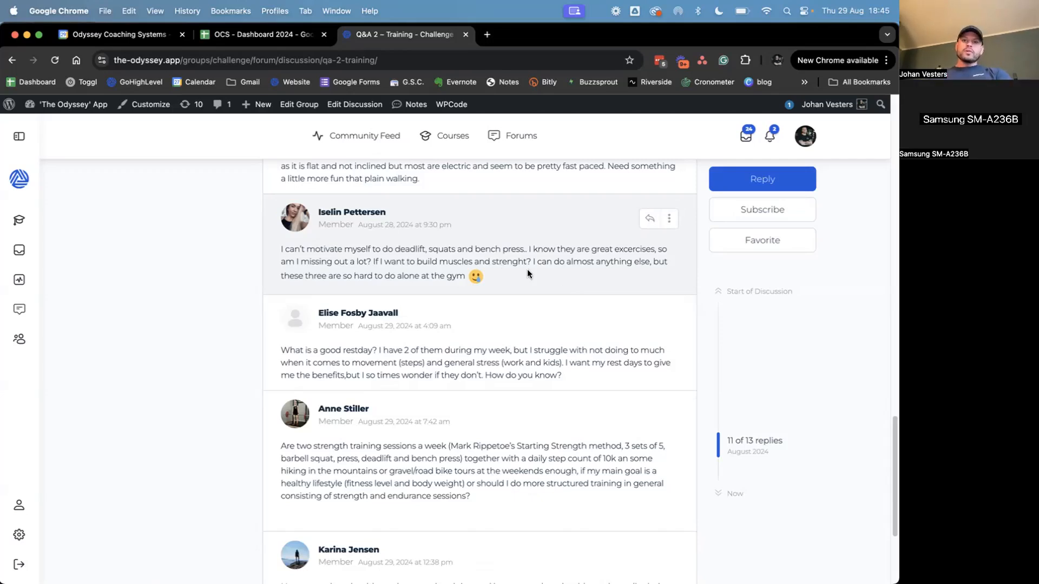
mouse_move(532, 285)
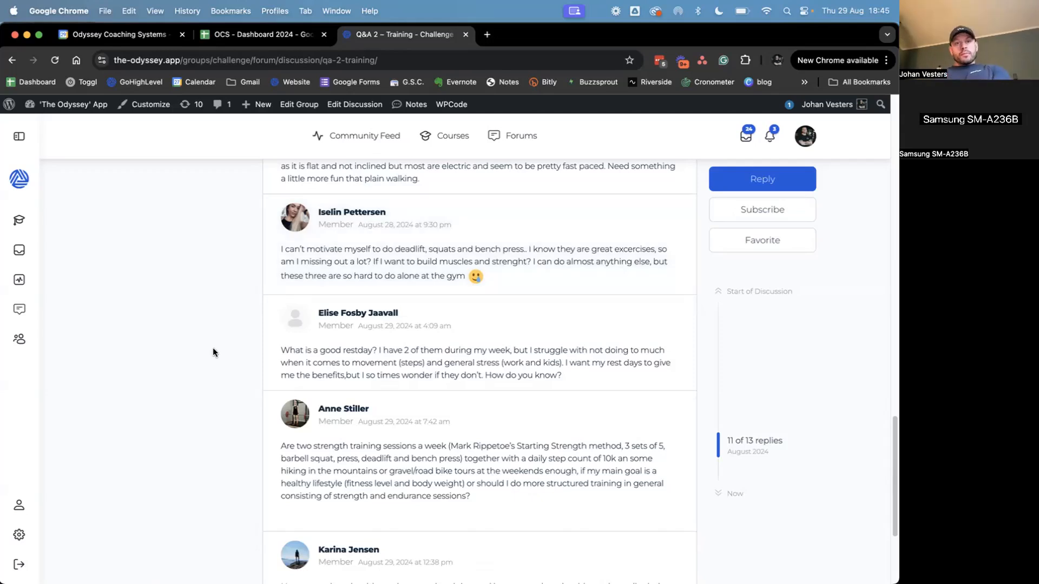
scroll("down", 3)
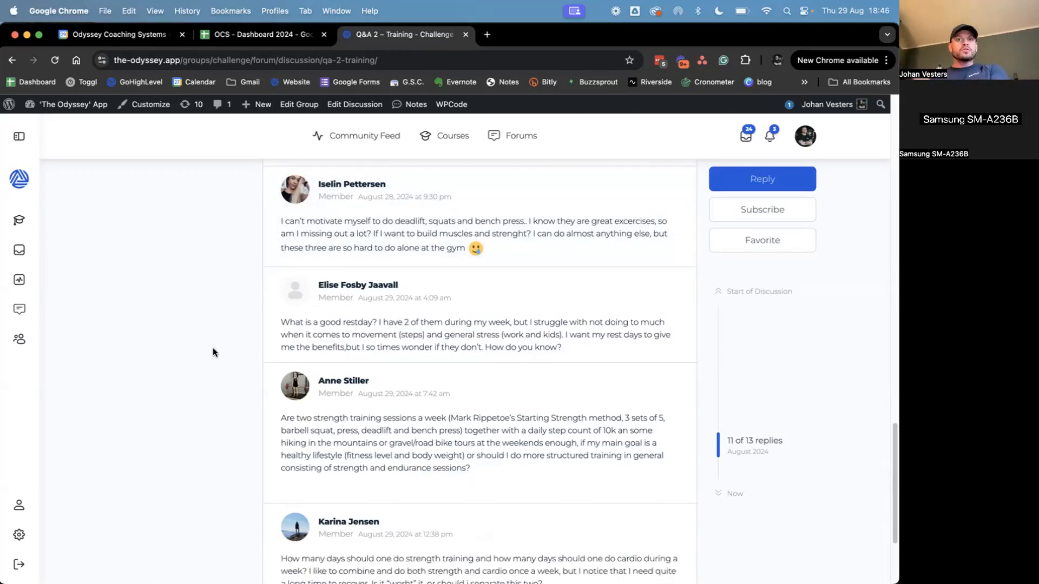
scroll("down", 3)
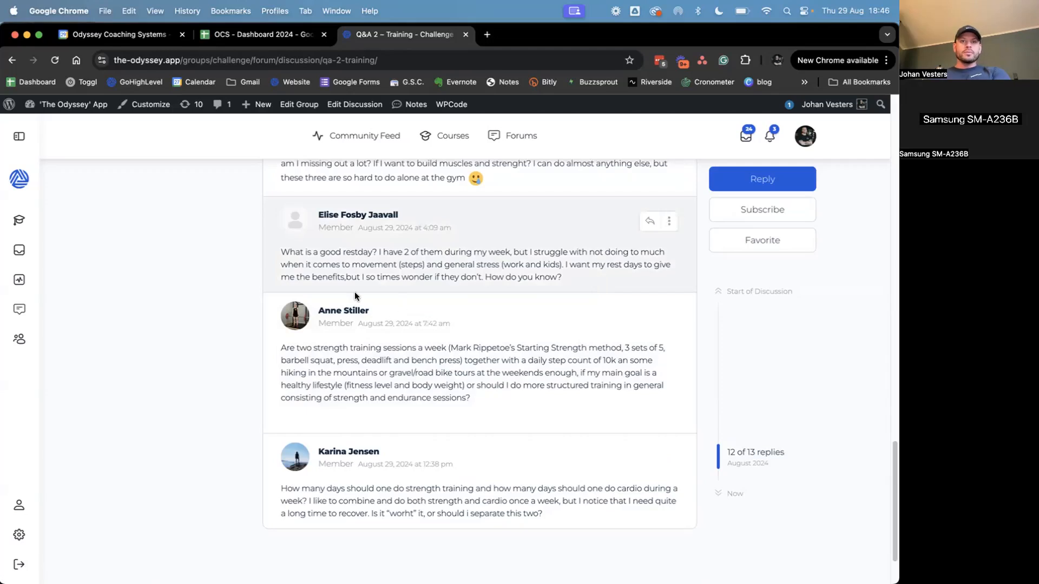
mouse_move(521, 276)
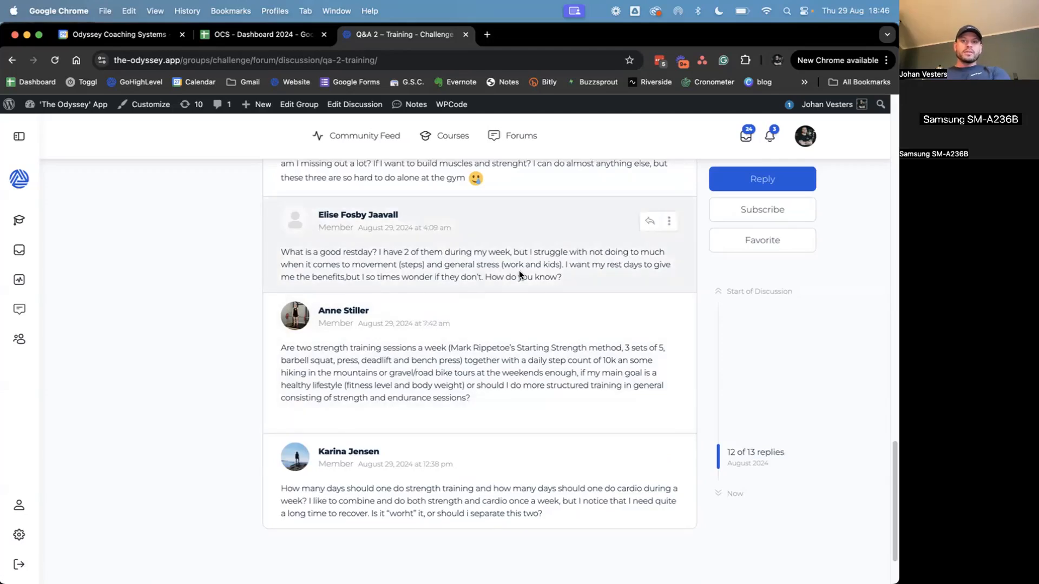
mouse_move(597, 282)
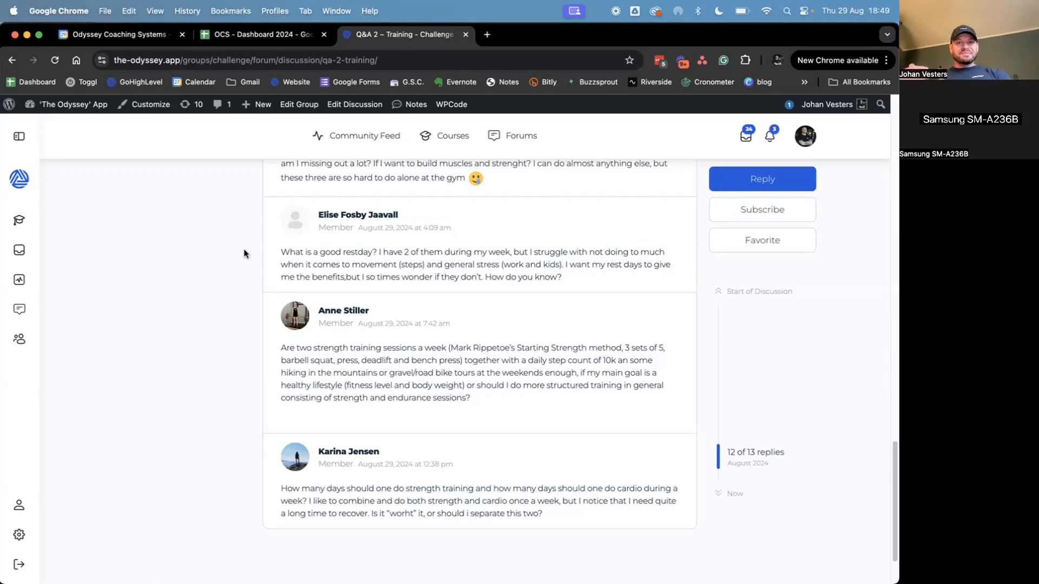
scroll("down", 3)
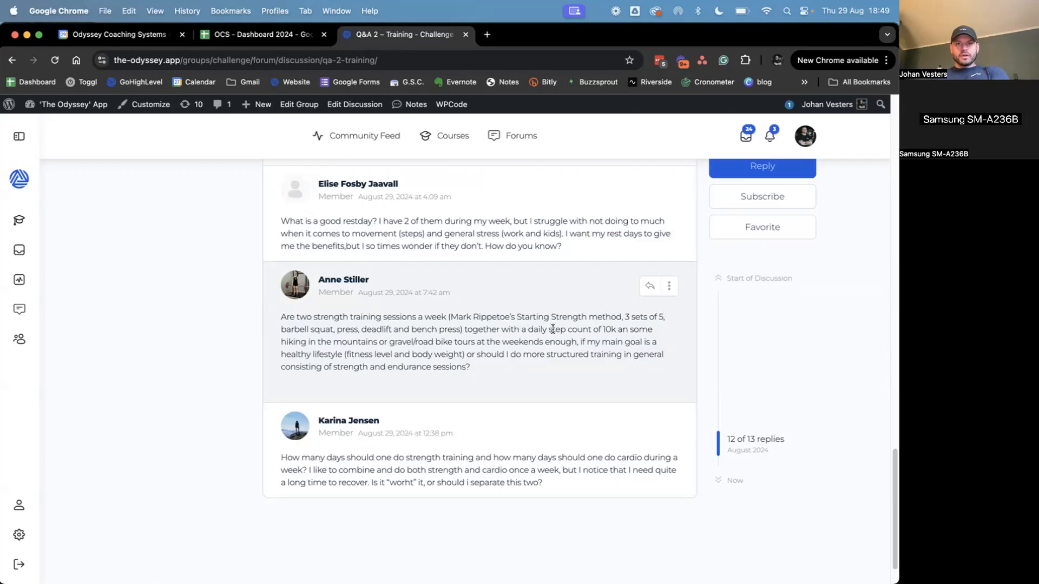
mouse_move(601, 324)
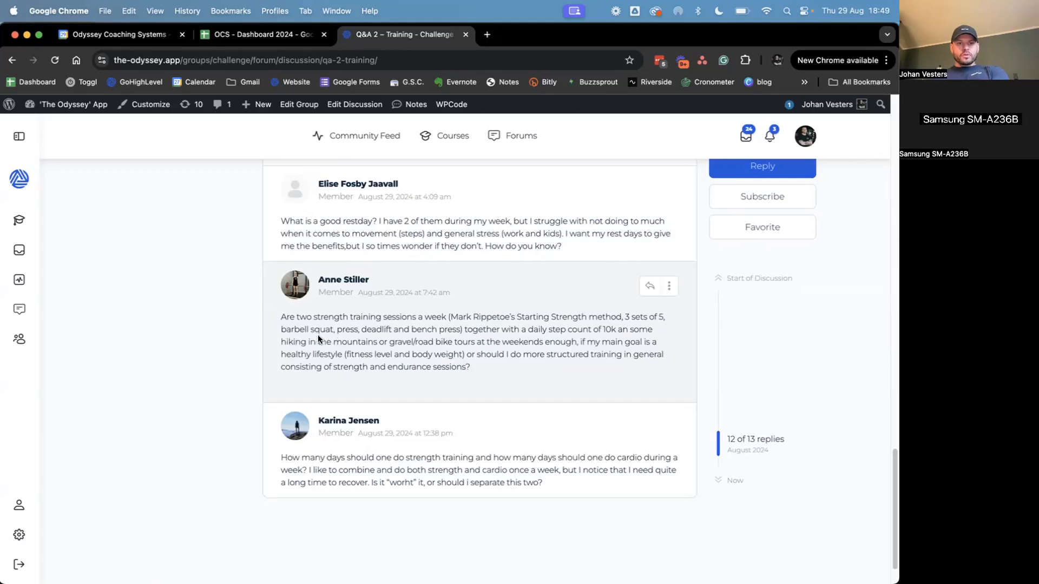
mouse_move(486, 336)
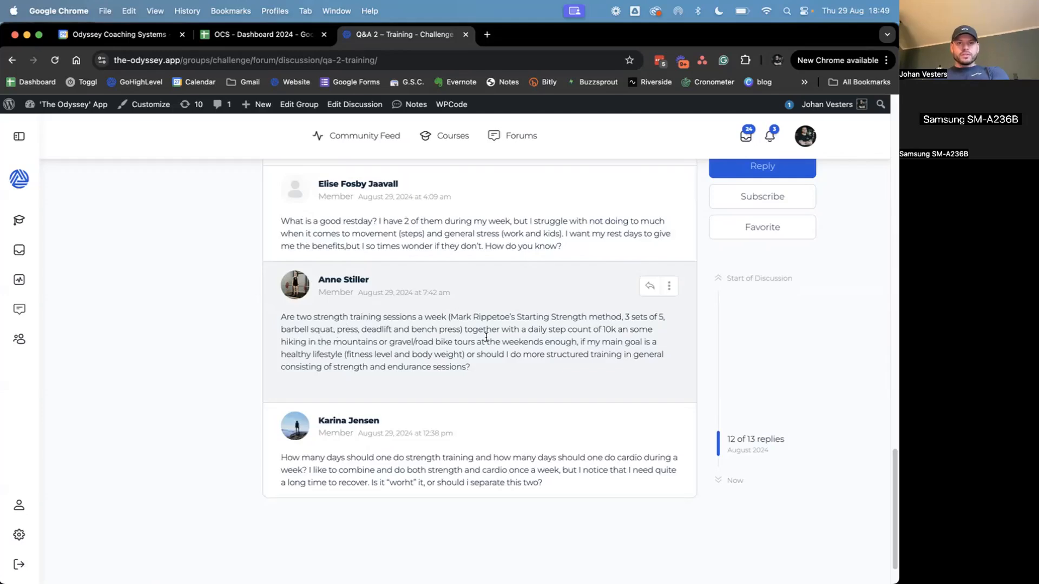
mouse_move(574, 331)
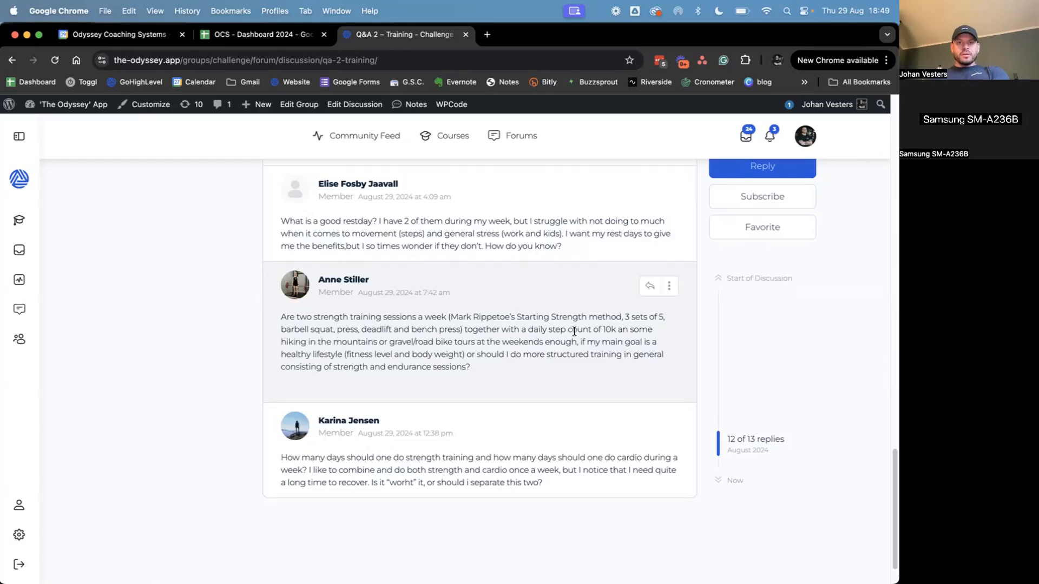
mouse_move(297, 338)
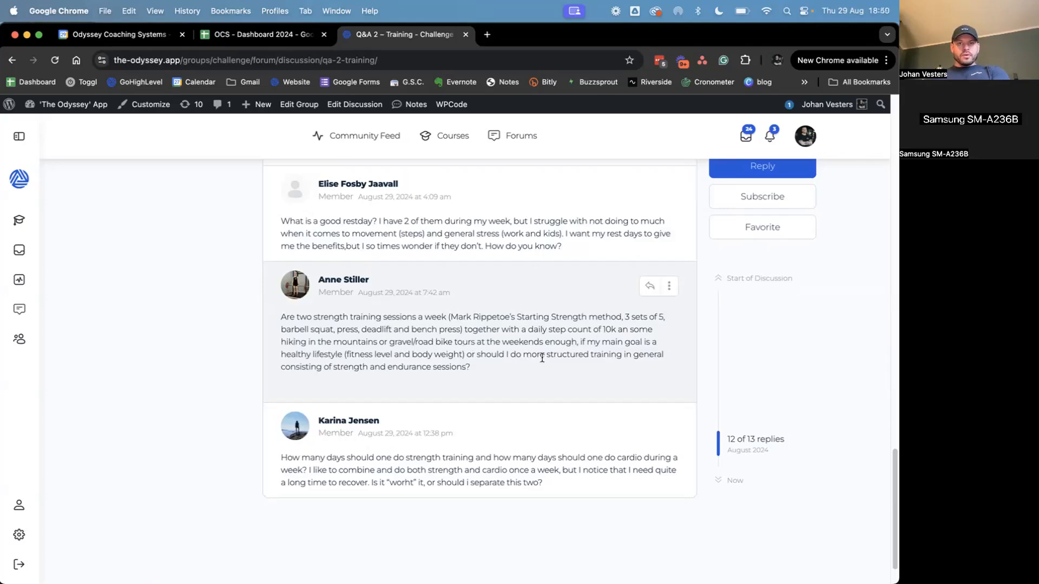
mouse_move(287, 364)
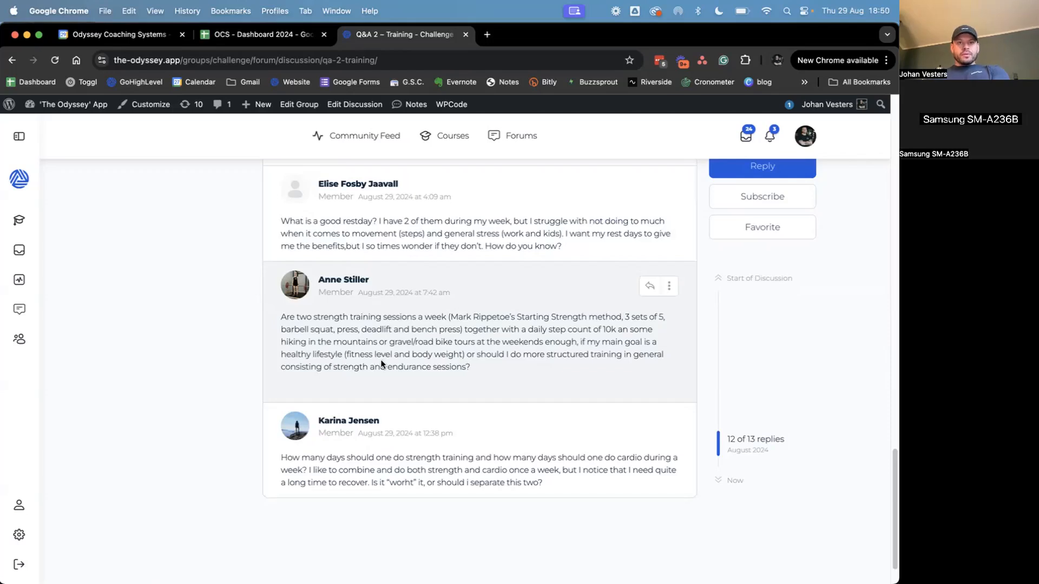
mouse_move(541, 365)
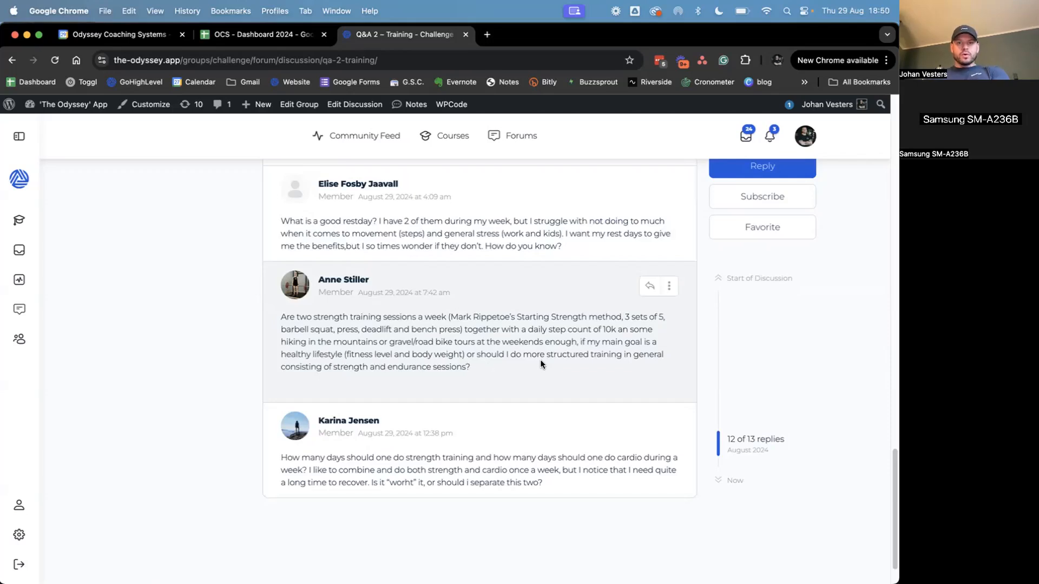
mouse_move(590, 358)
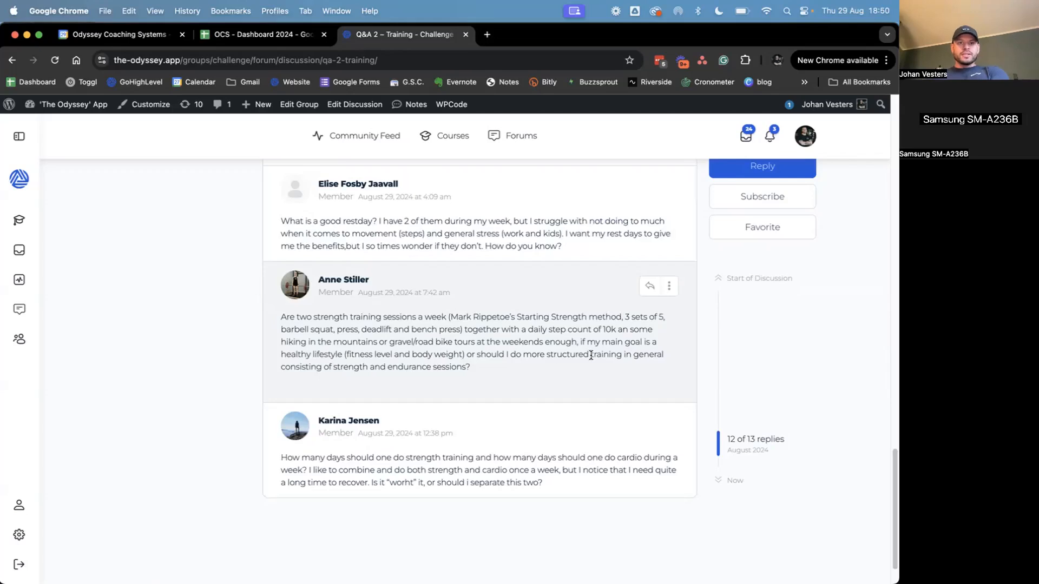
mouse_move(568, 367)
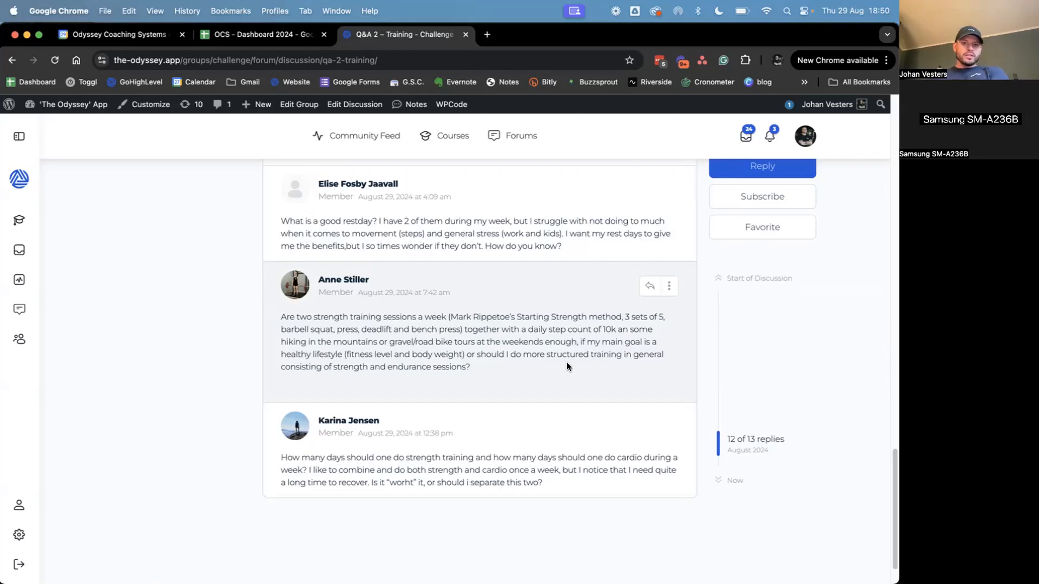
mouse_move(558, 373)
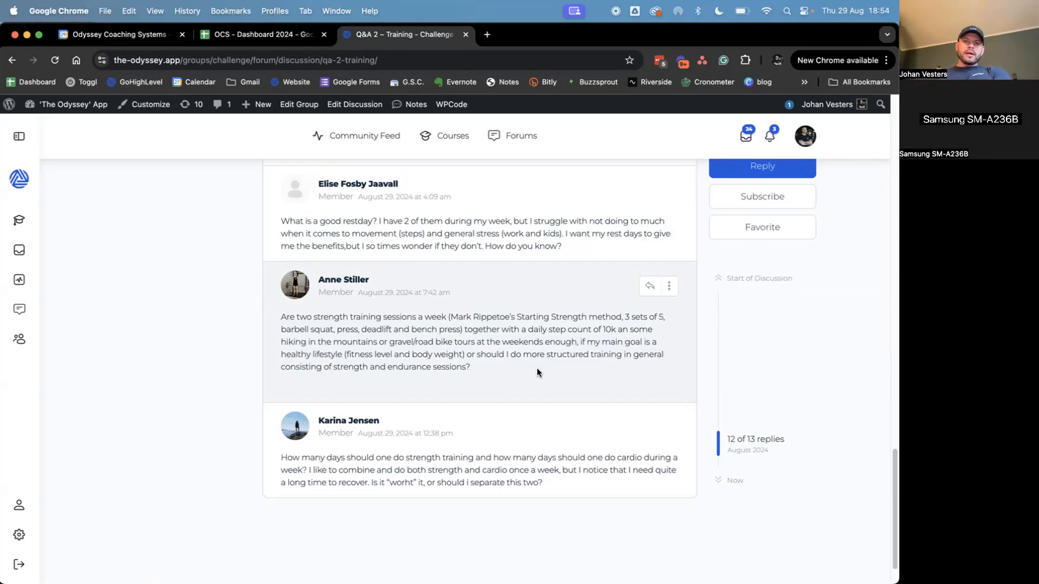
mouse_move(457, 382)
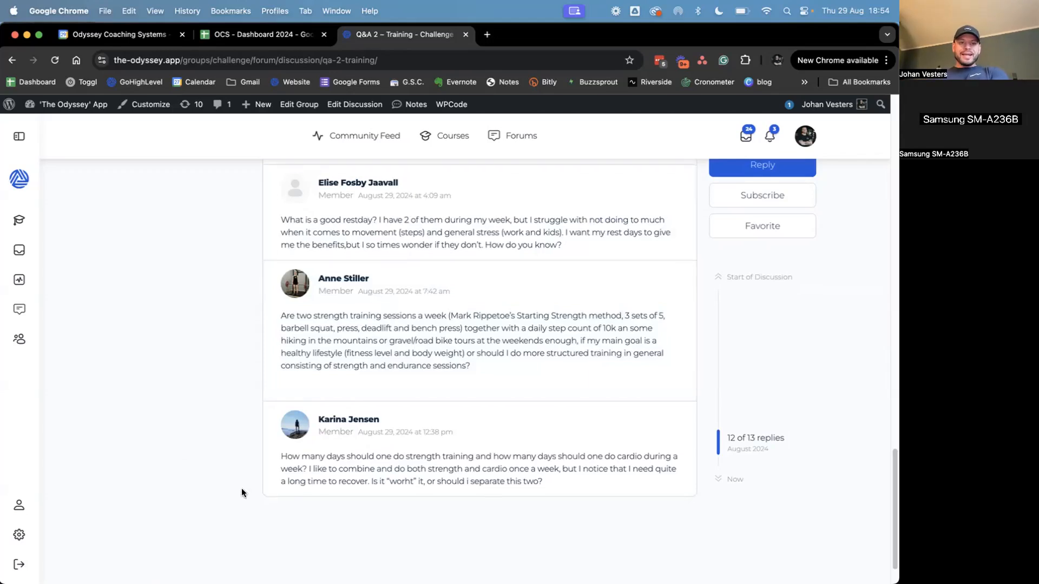
scroll("down", 3)
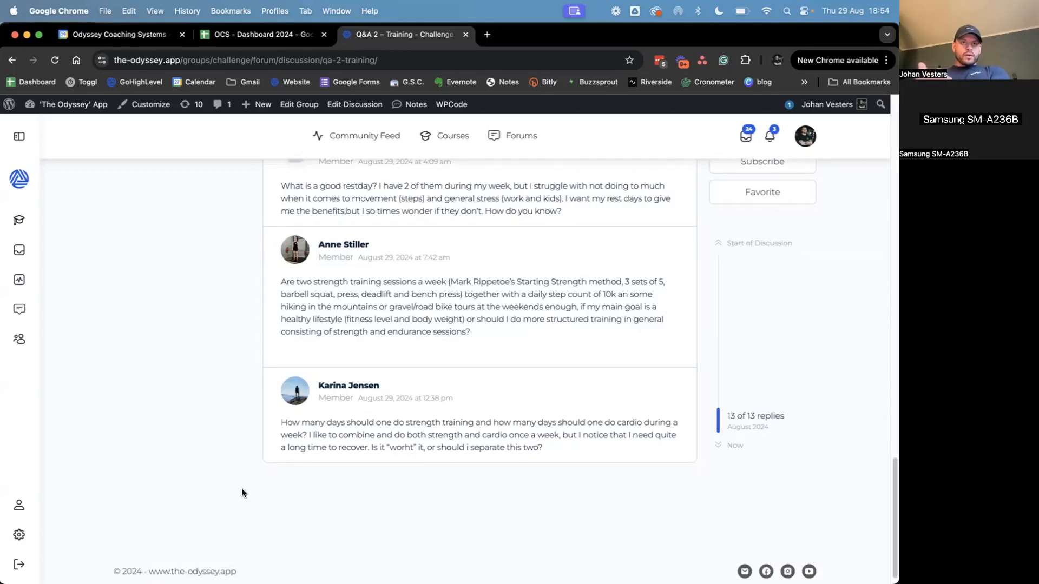
mouse_move(254, 501)
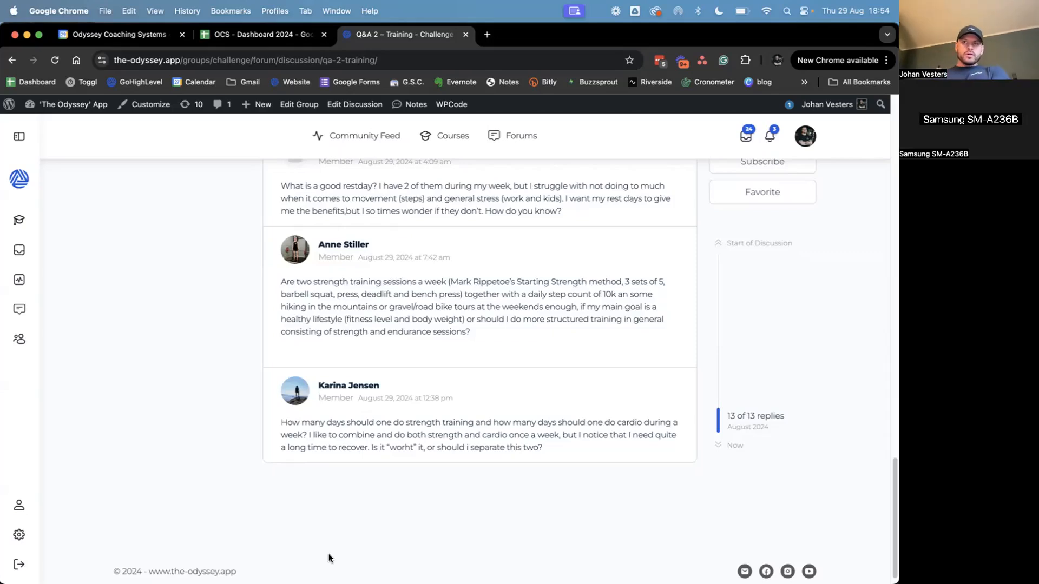
mouse_move(397, 470)
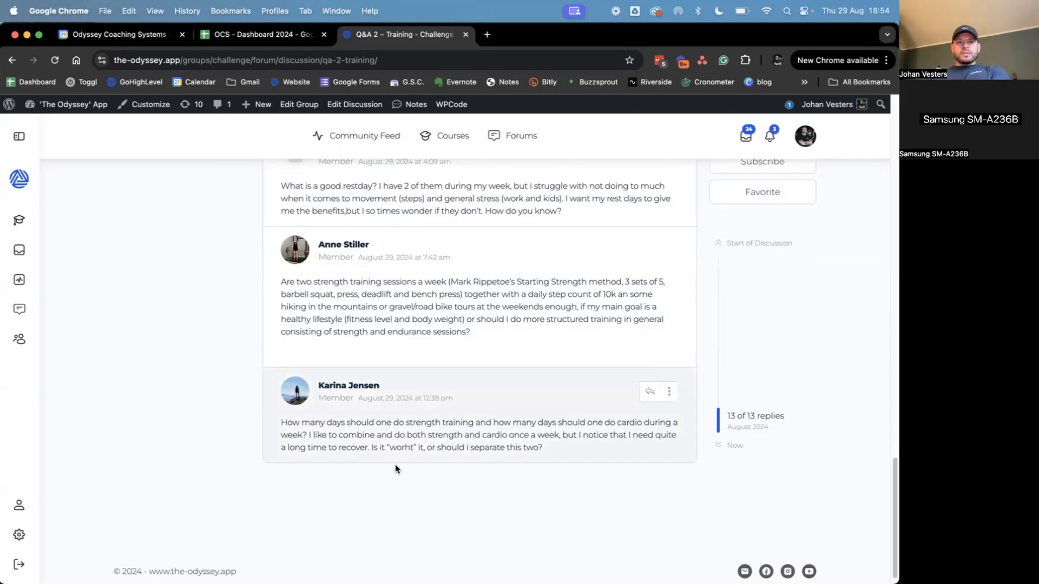
mouse_move(539, 431)
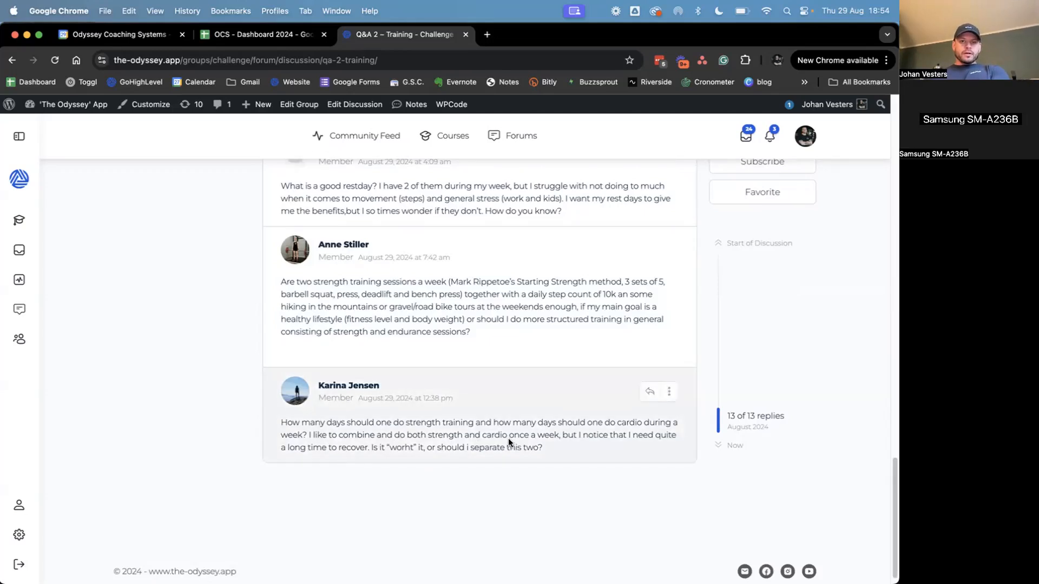
mouse_move(323, 463)
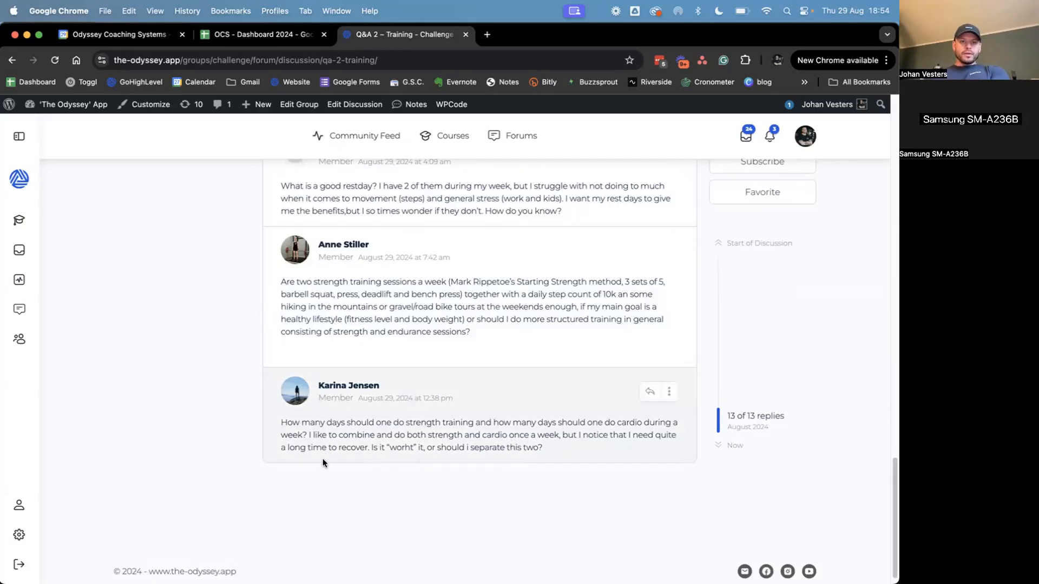
mouse_move(445, 457)
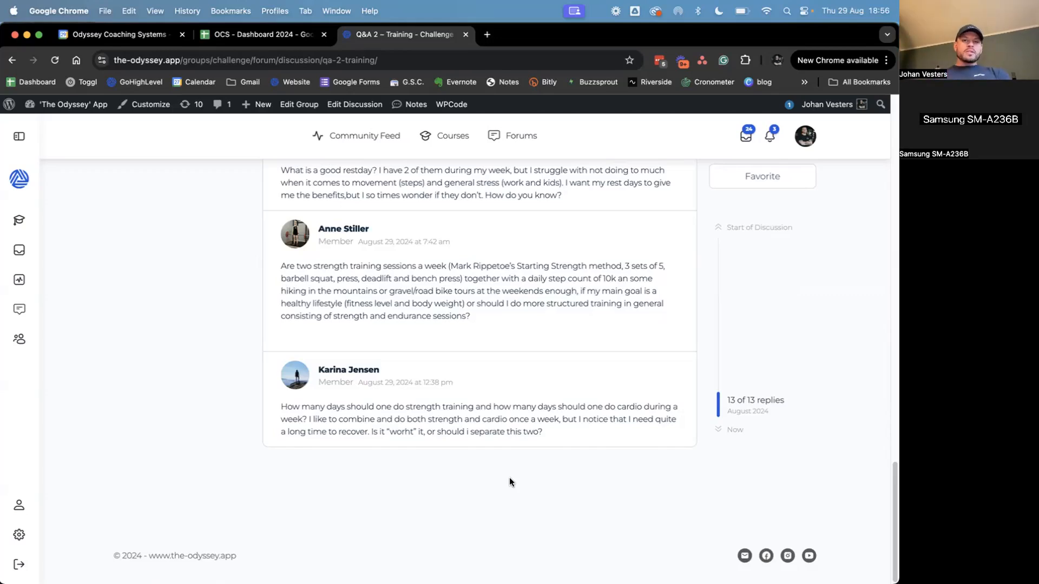
mouse_move(333, 462)
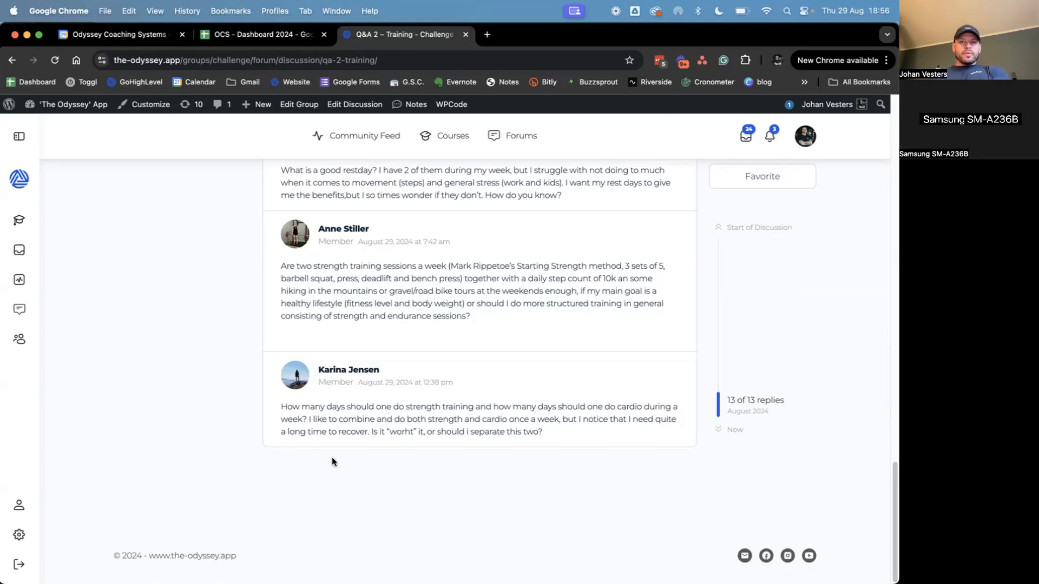
mouse_move(577, 480)
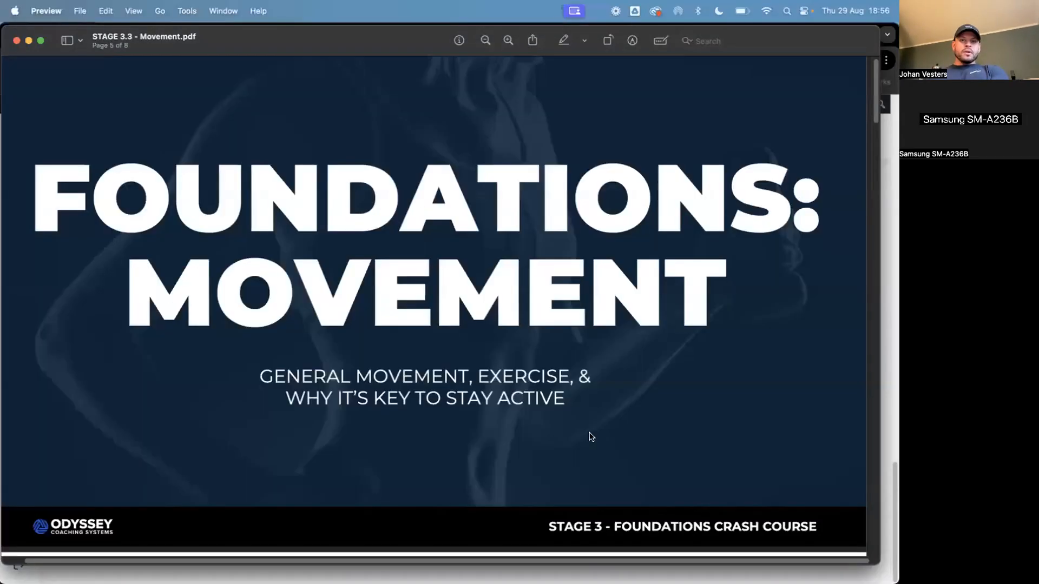
scroll("down", 3)
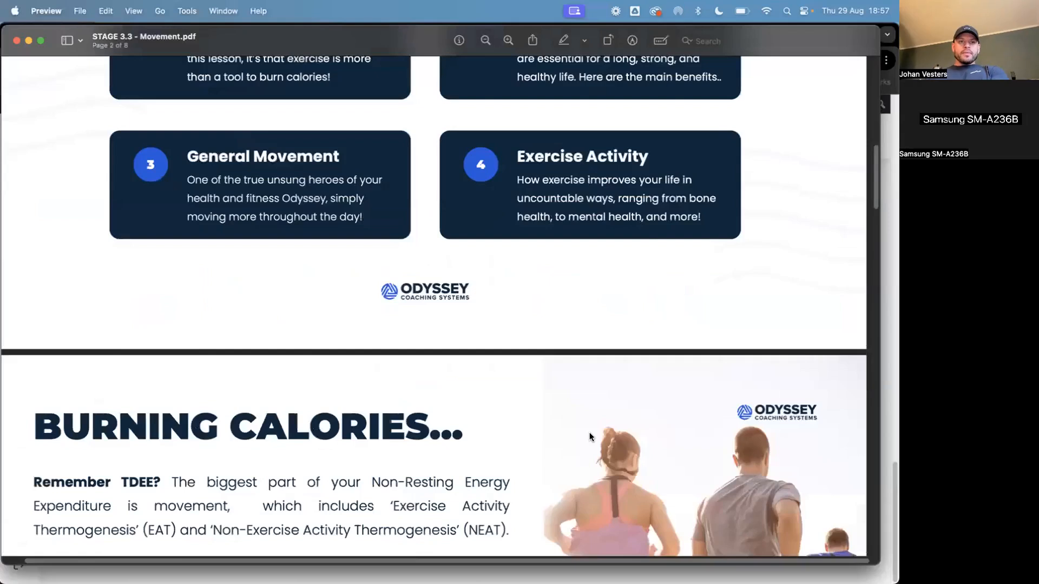
scroll("down", 3)
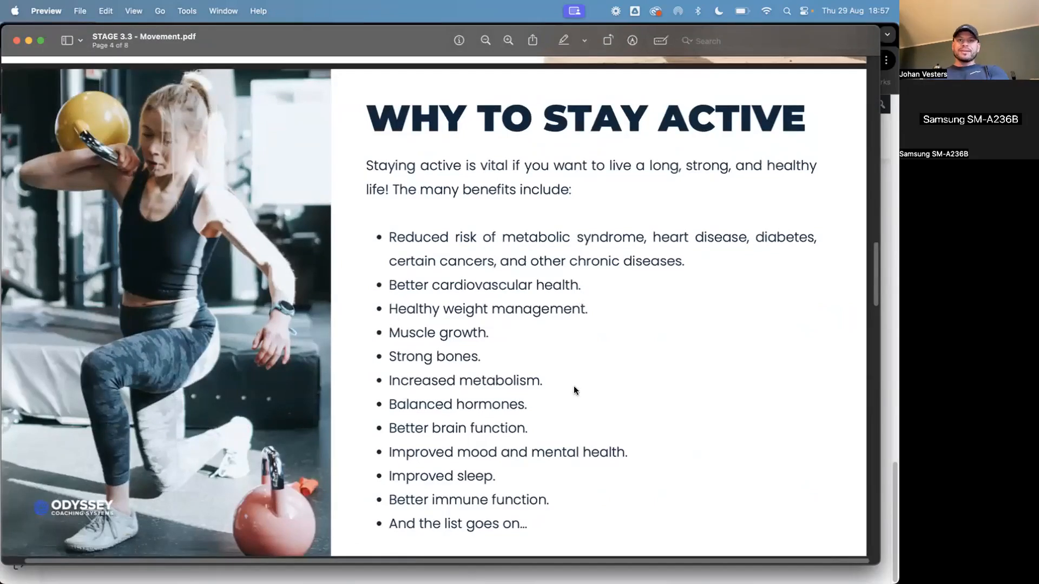
mouse_move(696, 374)
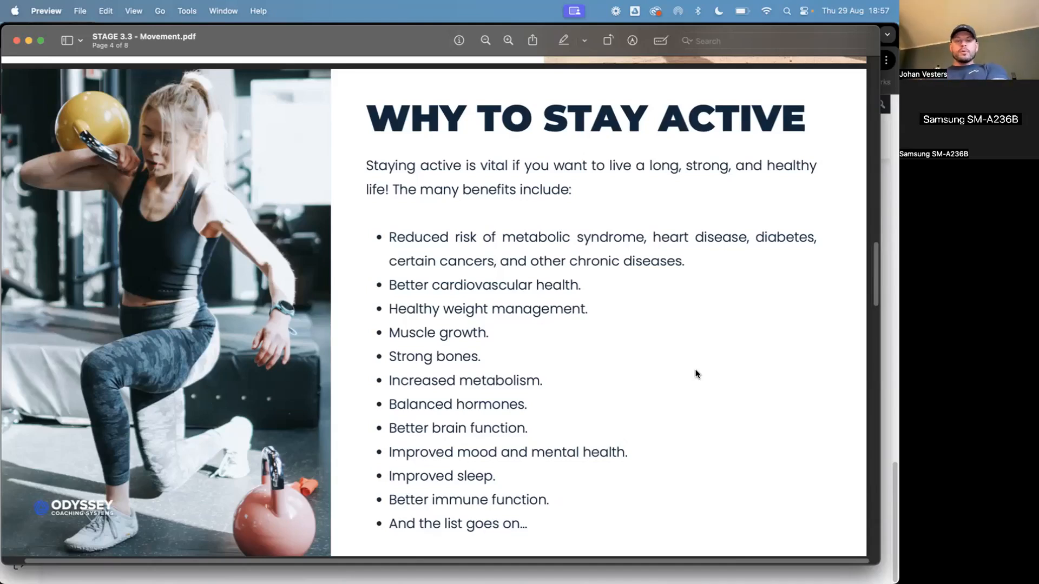
scroll("down", 3)
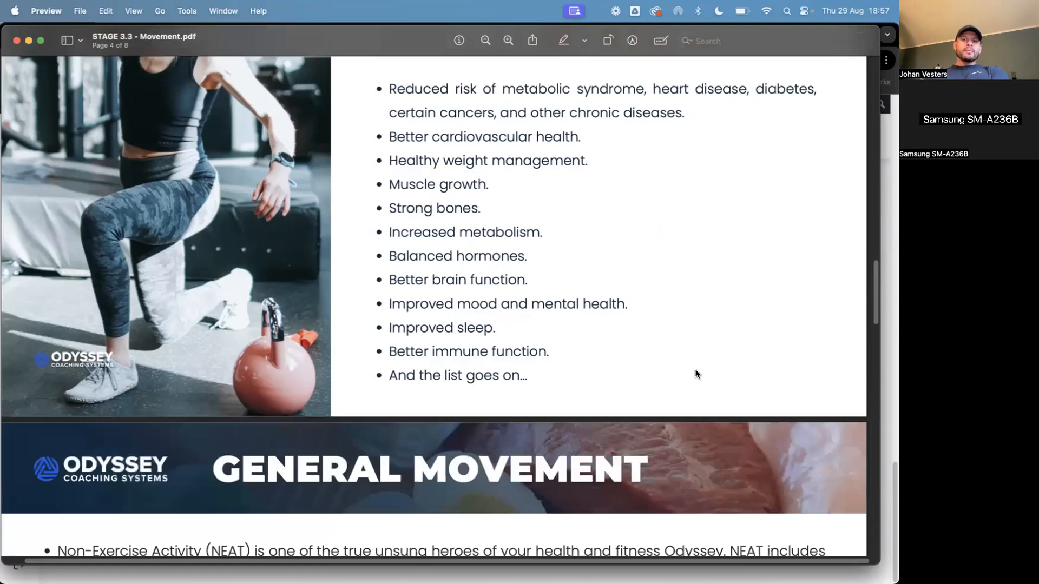
scroll("down", 3)
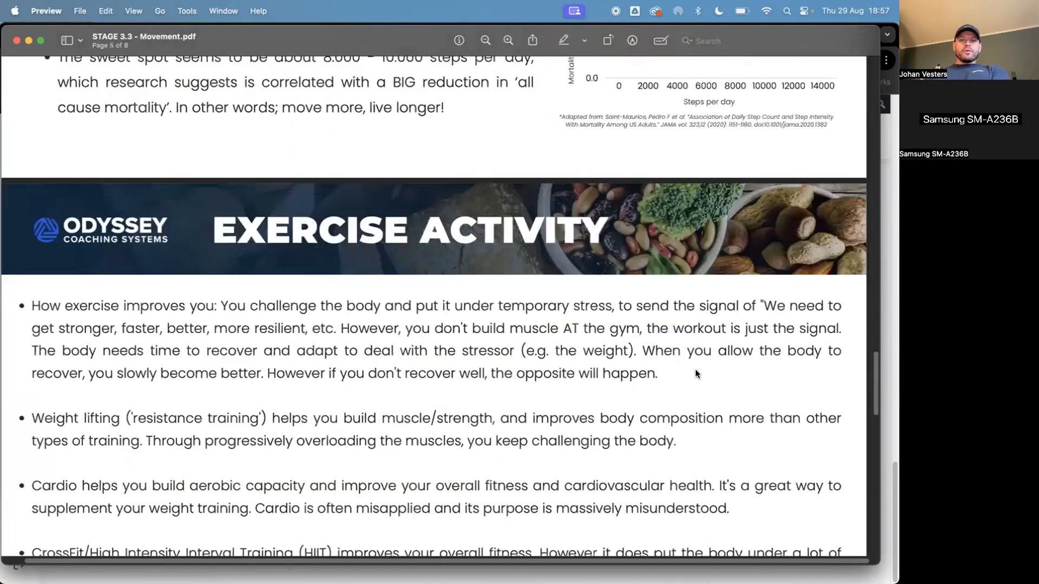
scroll("down", 3)
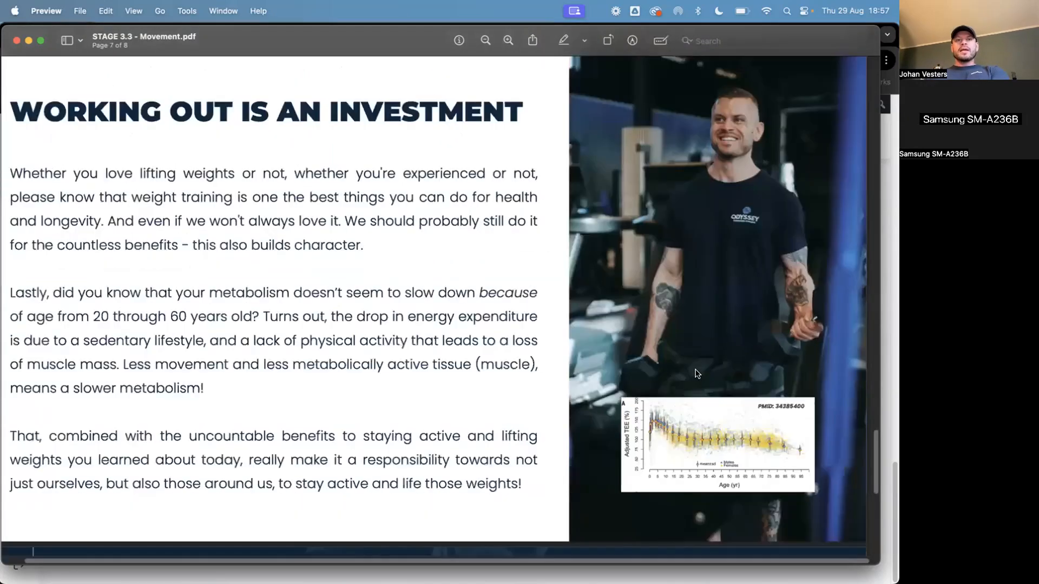
scroll("down", 3)
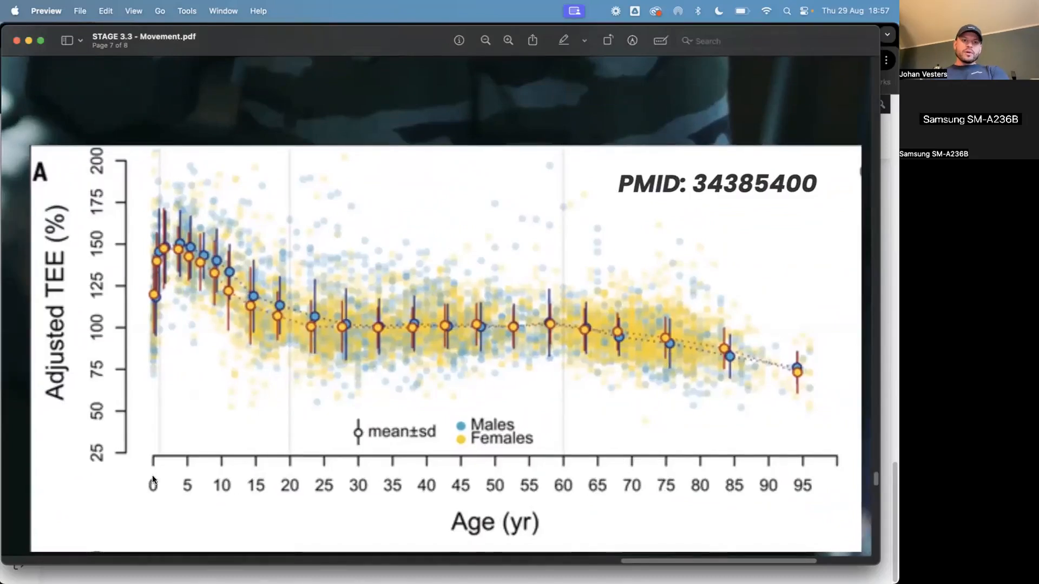
mouse_move(359, 339)
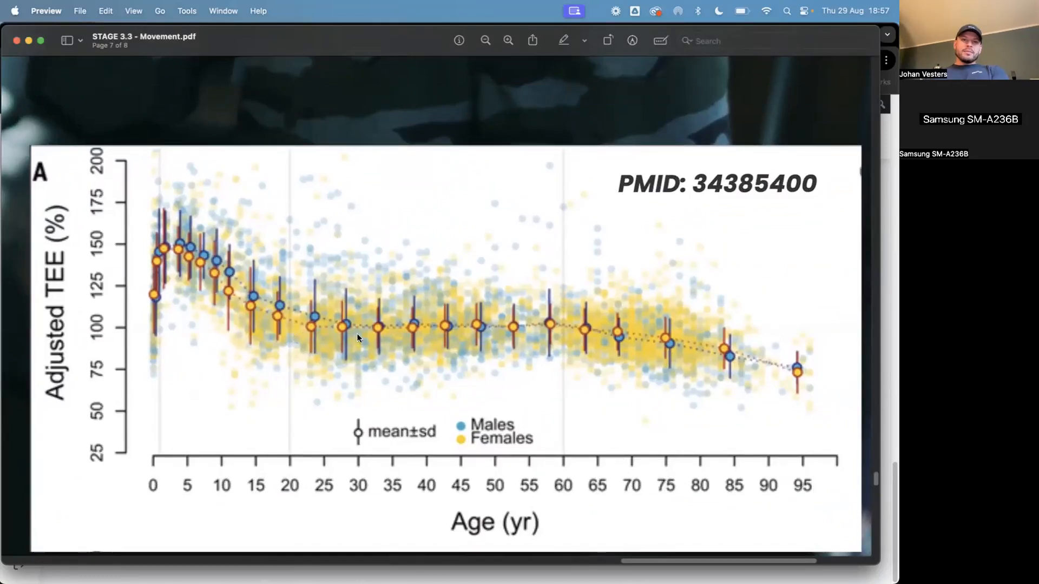
mouse_move(649, 349)
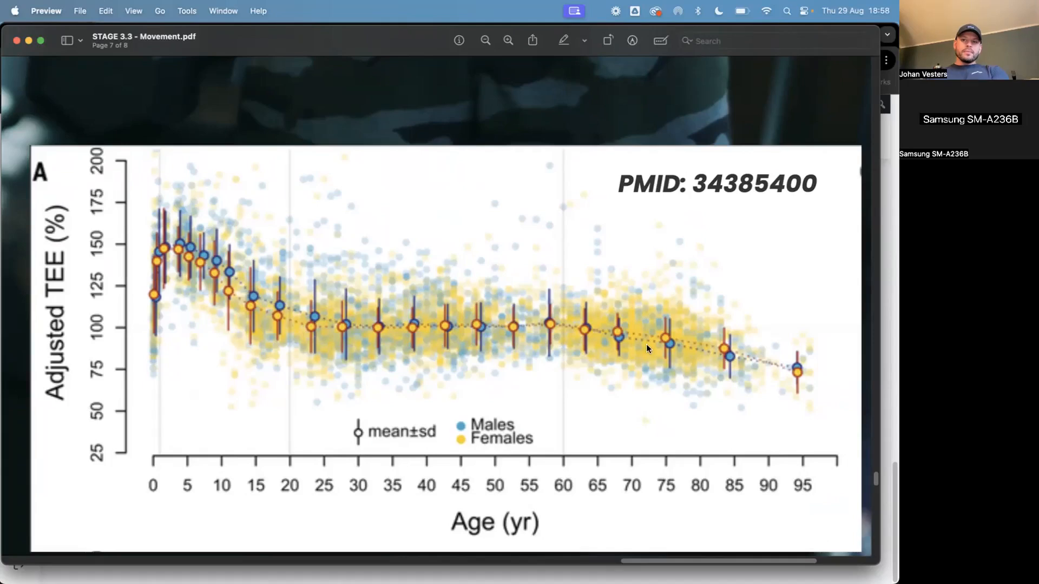
mouse_move(530, 447)
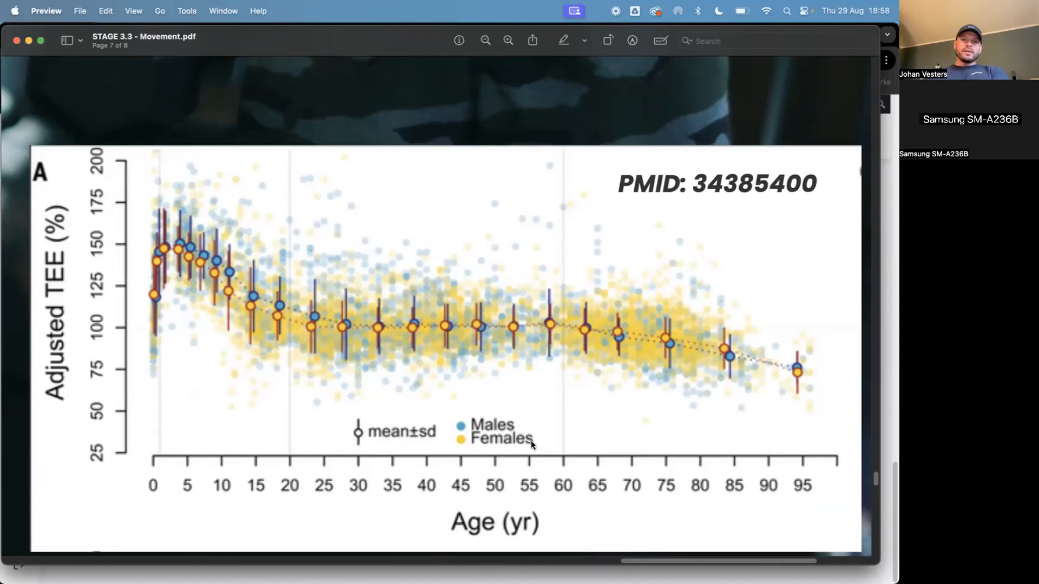
mouse_move(207, 263)
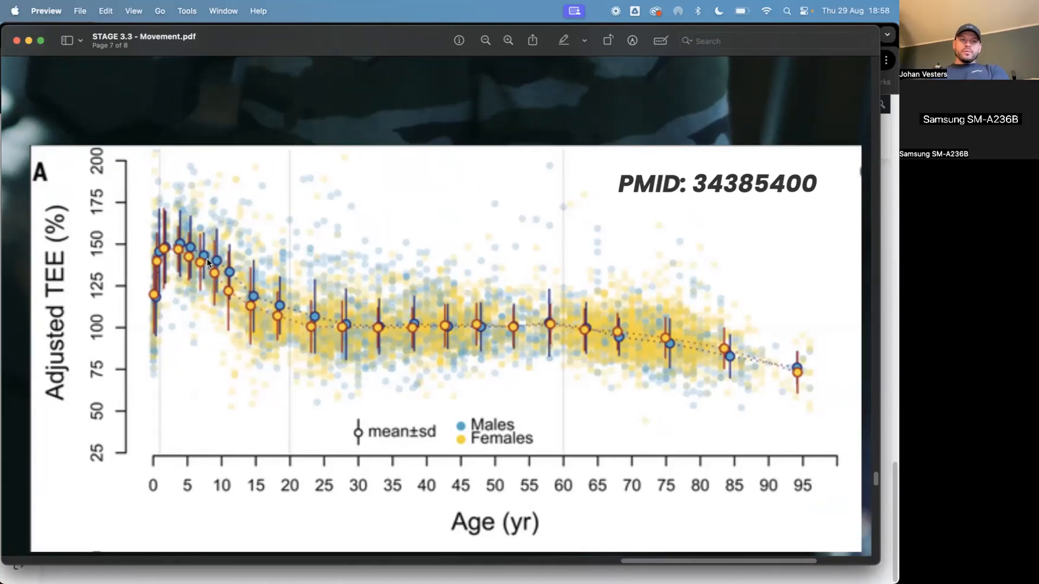
mouse_move(158, 376)
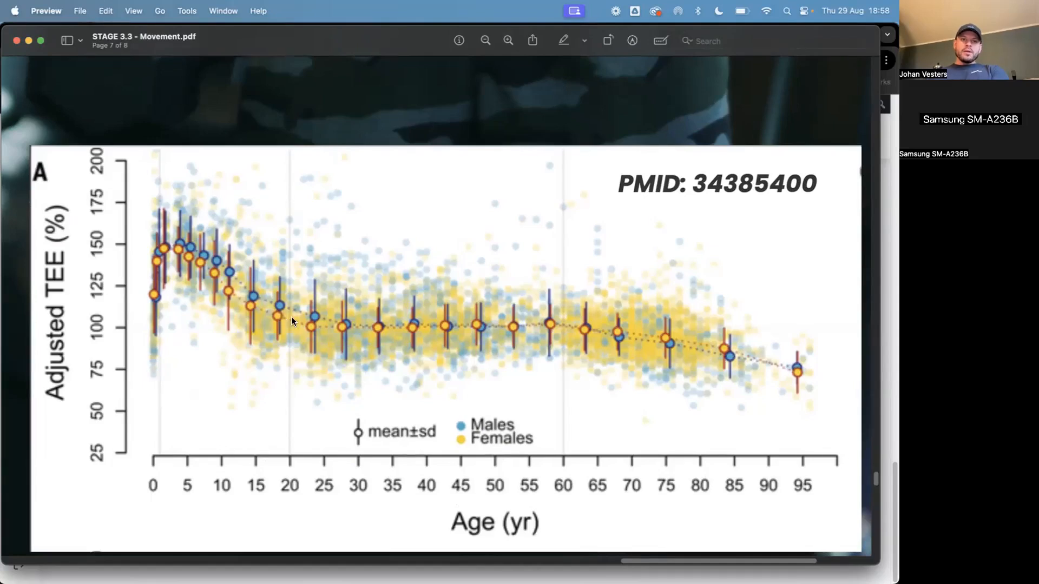
mouse_move(450, 342)
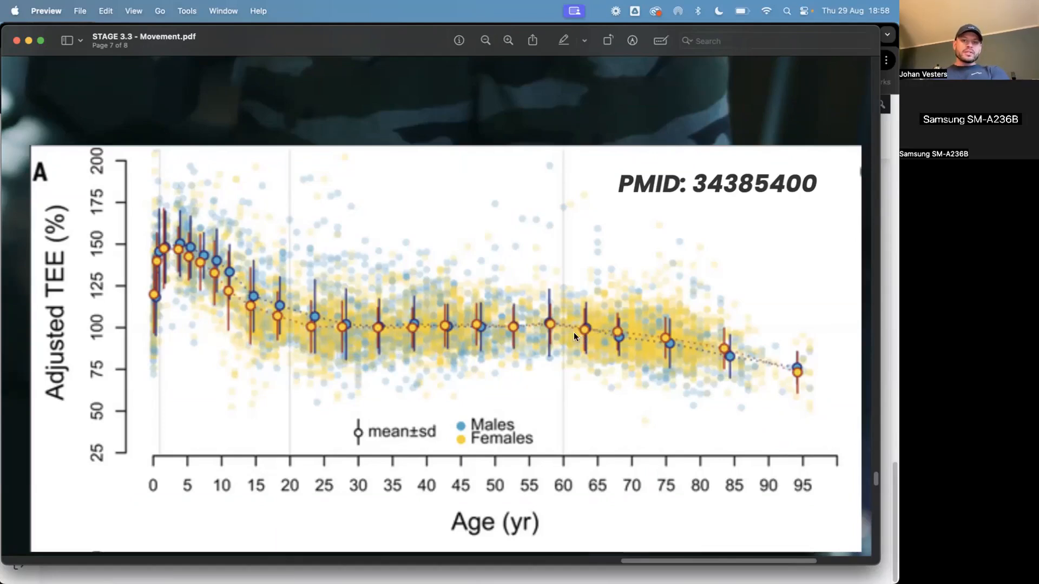
mouse_move(748, 367)
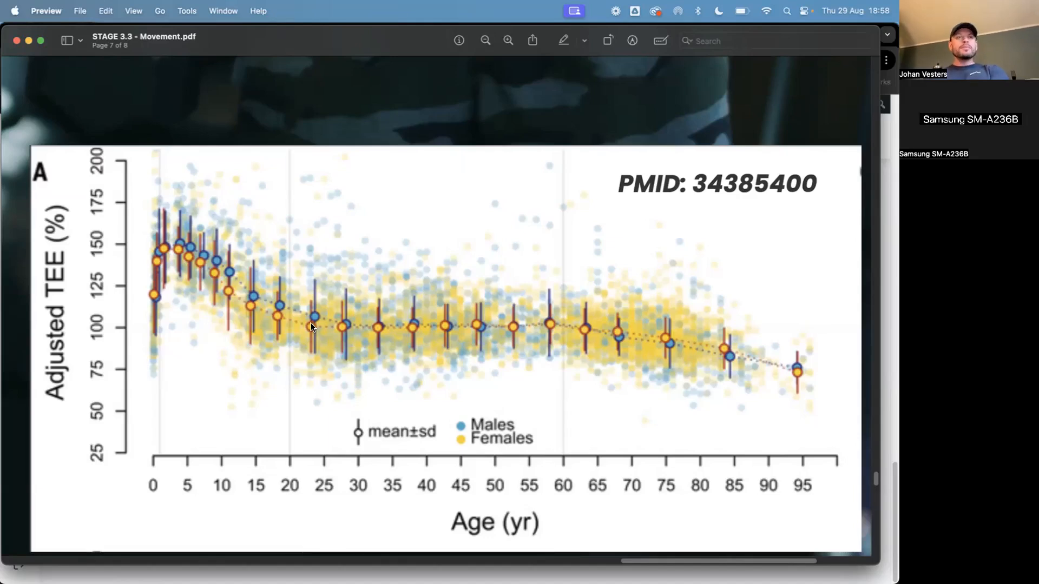
scroll("down", 3)
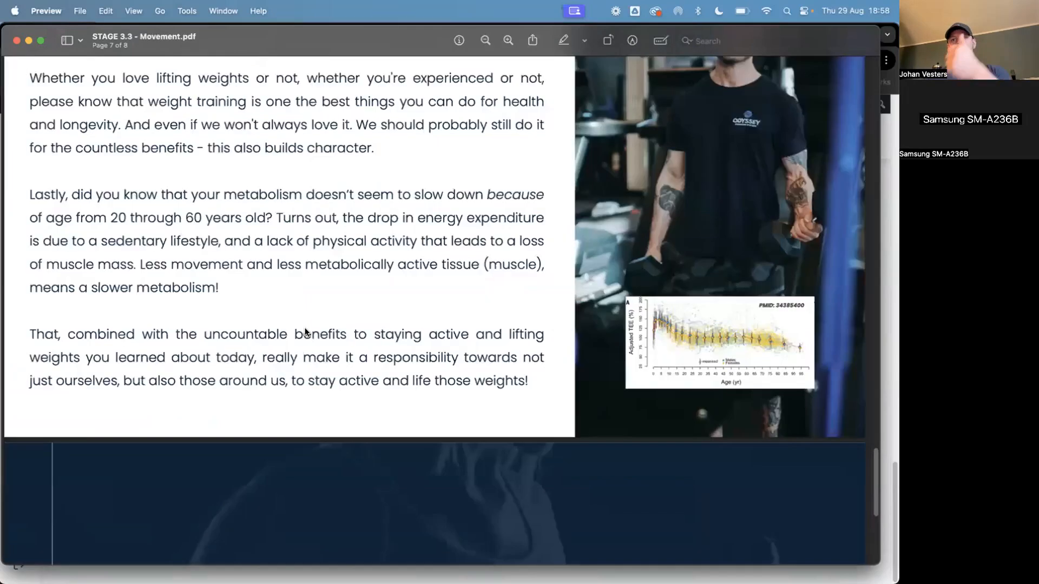